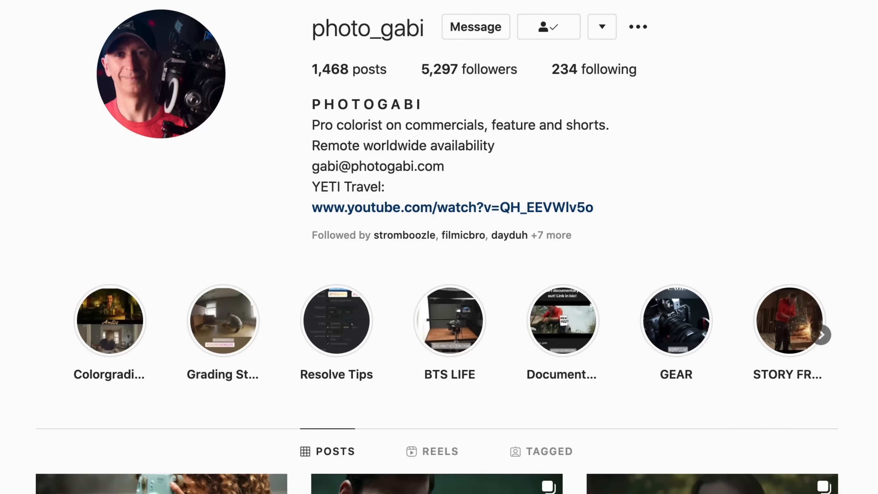
# - Switch colour science to DaVinci YRGB Color Managed with the DaVinci Wide Gamut preset
pyautogui.scroll(-3)
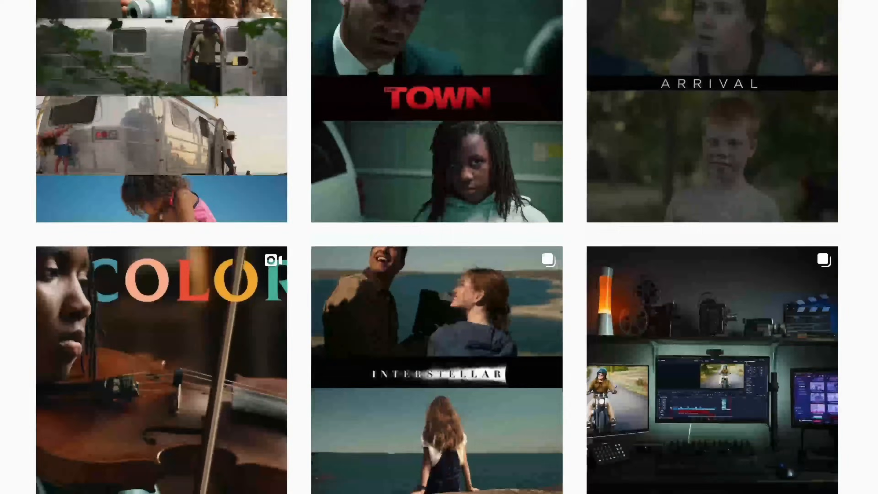
pyautogui.scroll(-3)
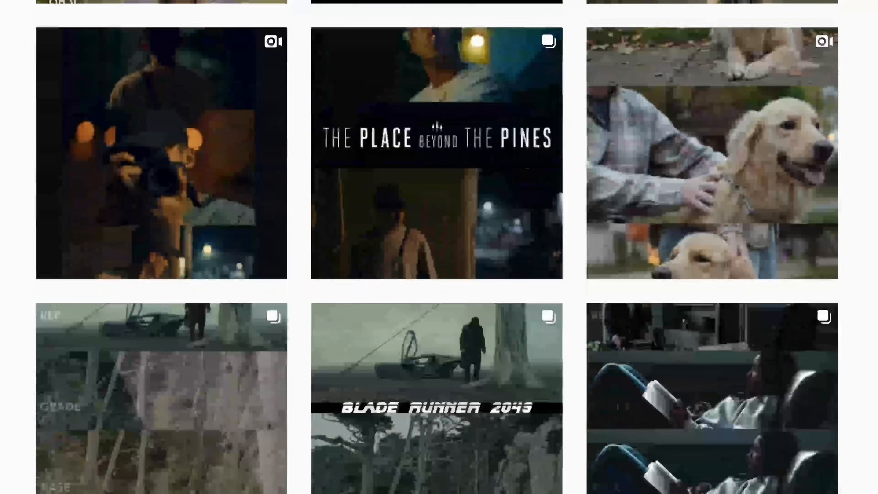
pyautogui.scroll(-3)
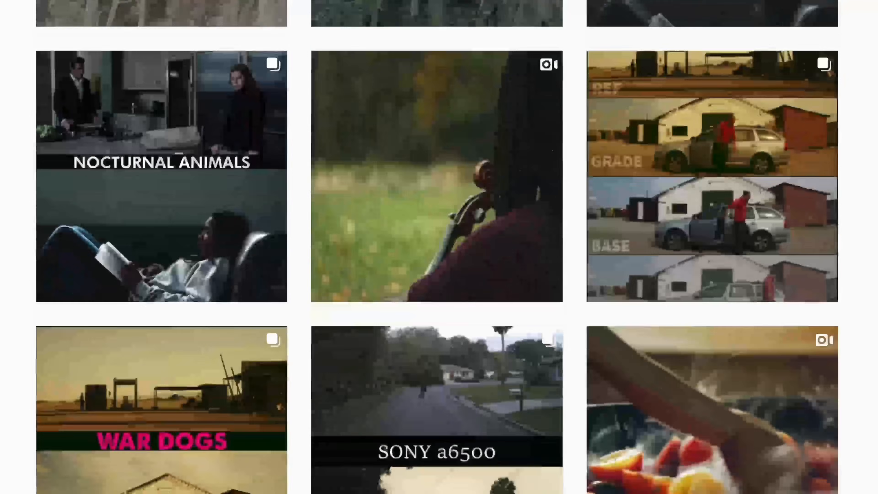
pyautogui.scroll(-3)
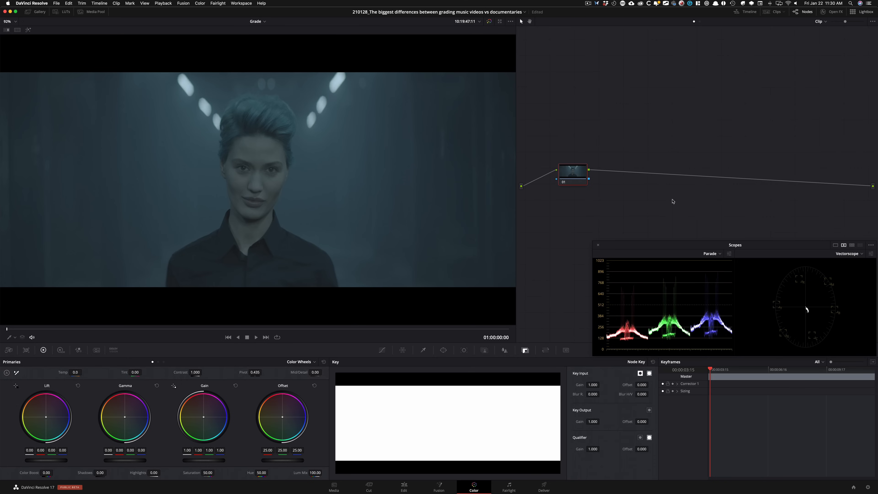
pyautogui.moveTo(55, 330)
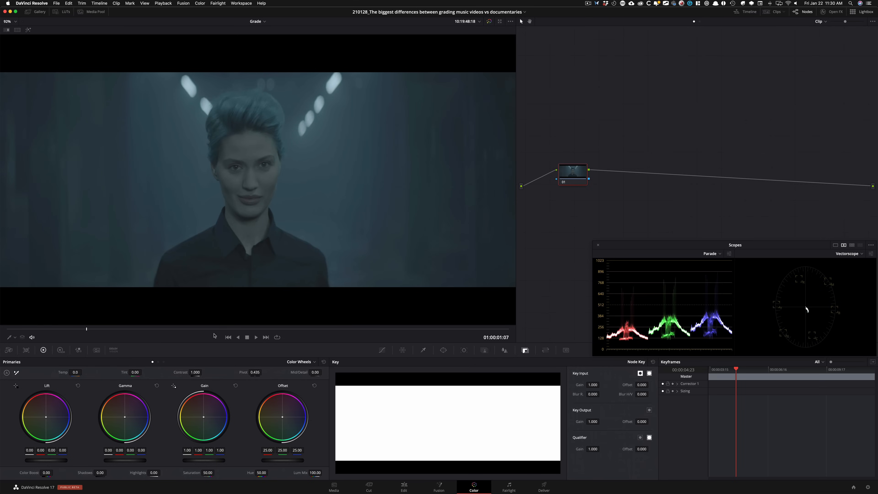
pyautogui.click(256, 337)
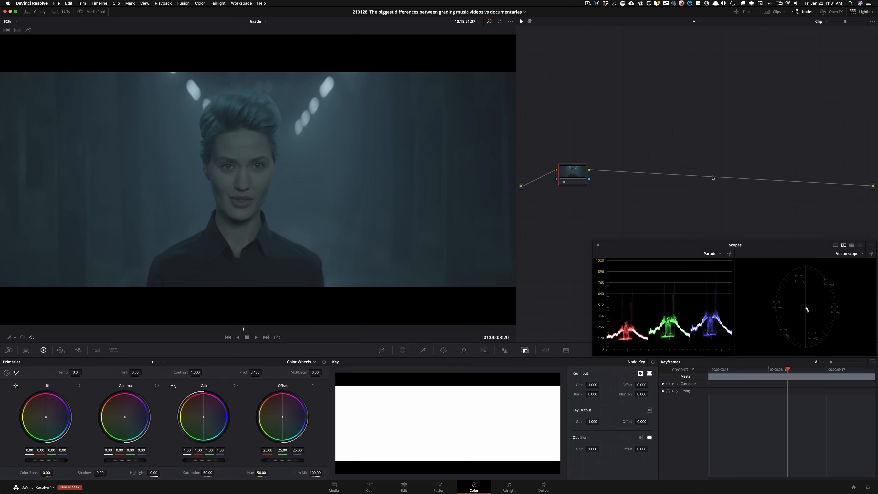
pyautogui.moveTo(679, 190)
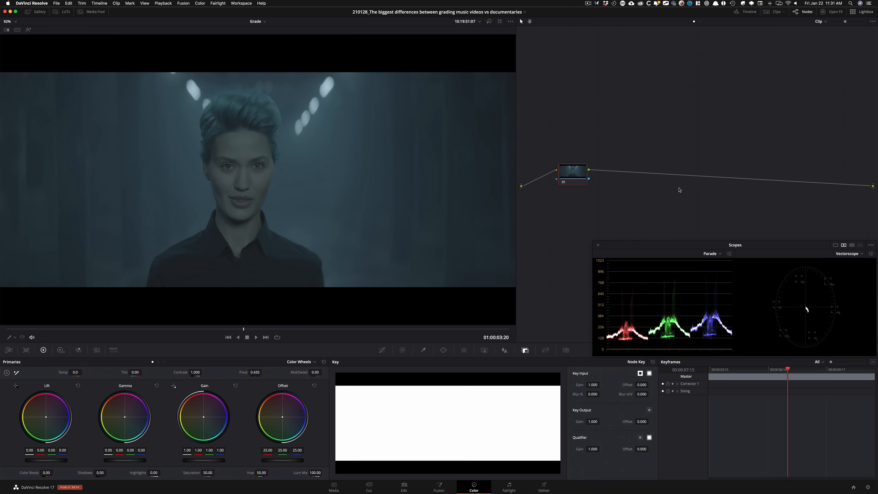
pyautogui.moveTo(433, 210)
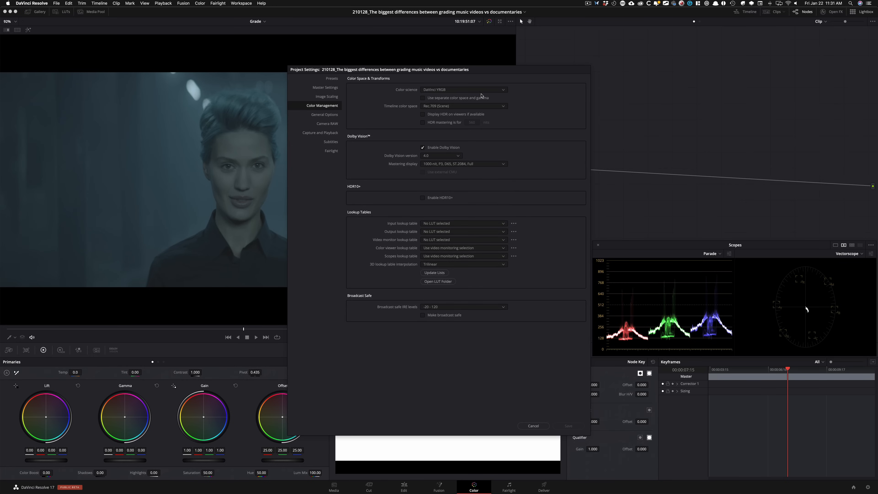
pyautogui.click(464, 90)
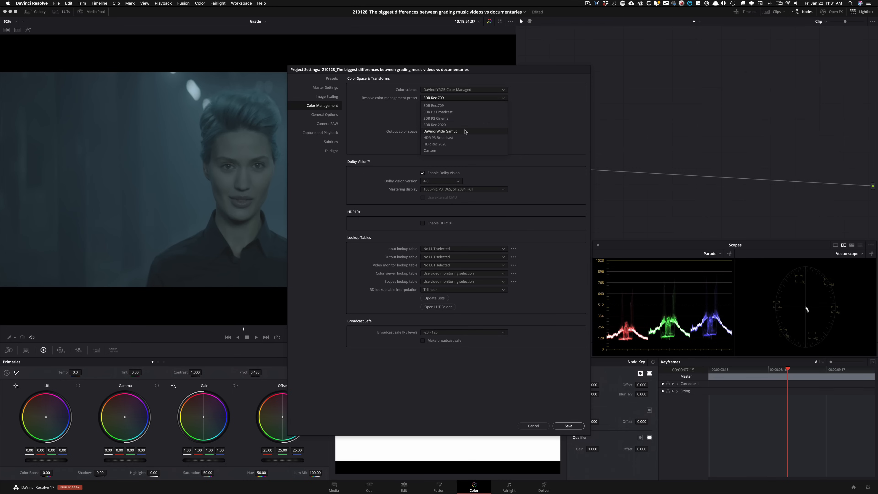
pyautogui.click(440, 131)
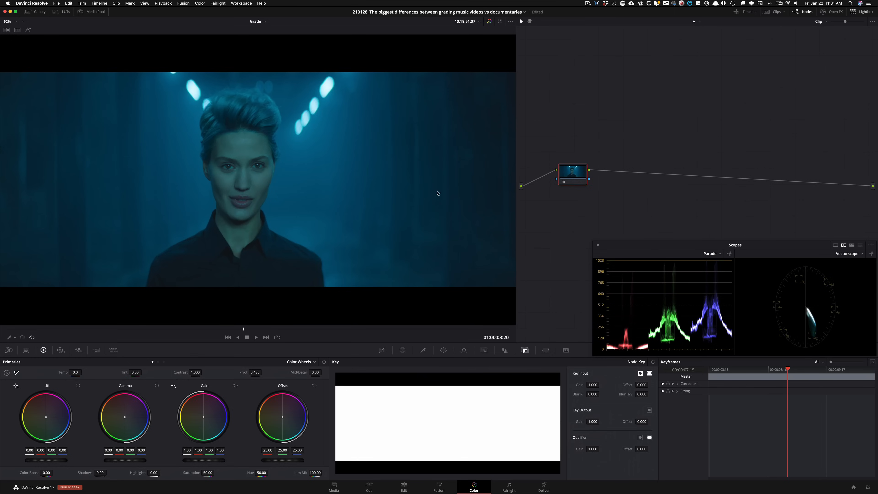
pyautogui.moveTo(175, 244)
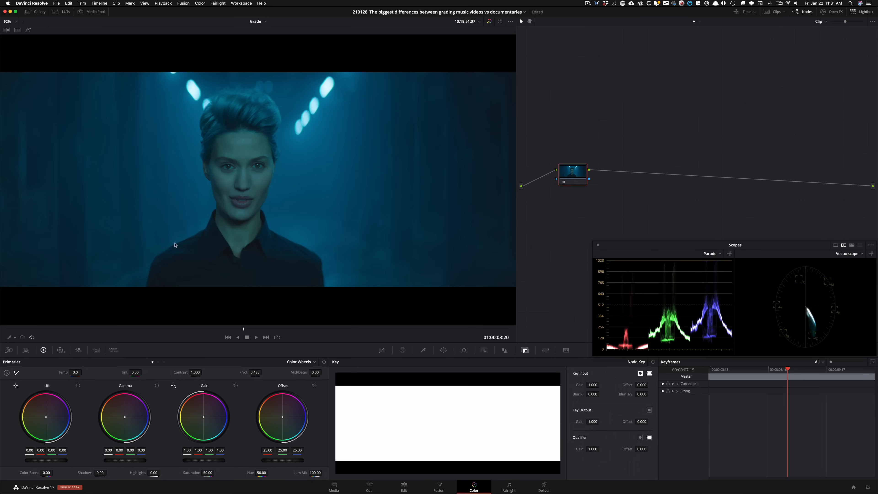
pyautogui.moveTo(145, 232)
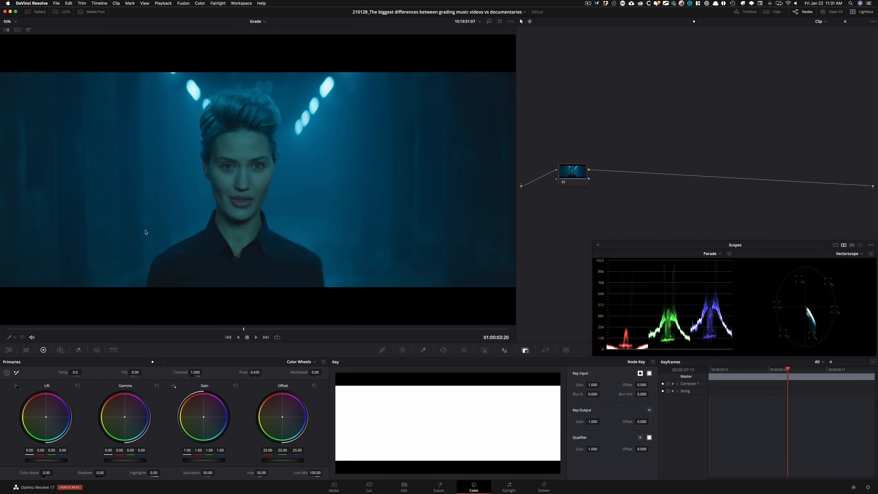
pyautogui.moveTo(729, 192)
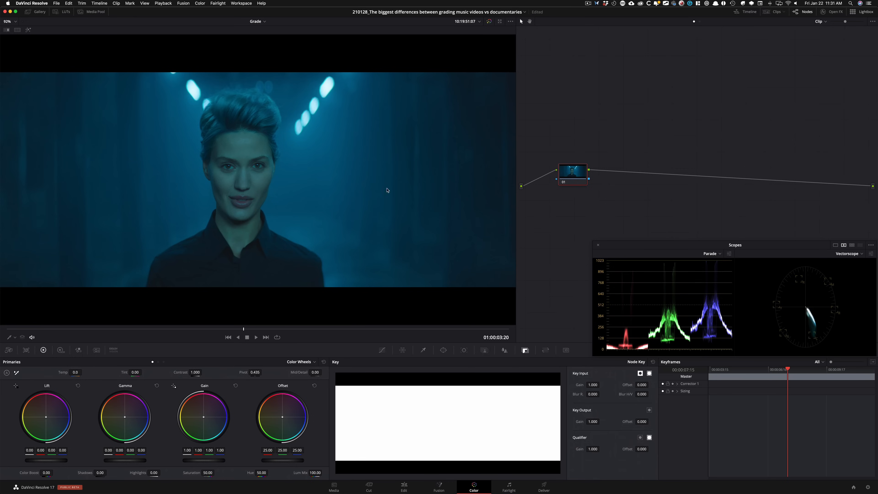
pyautogui.moveTo(569, 233)
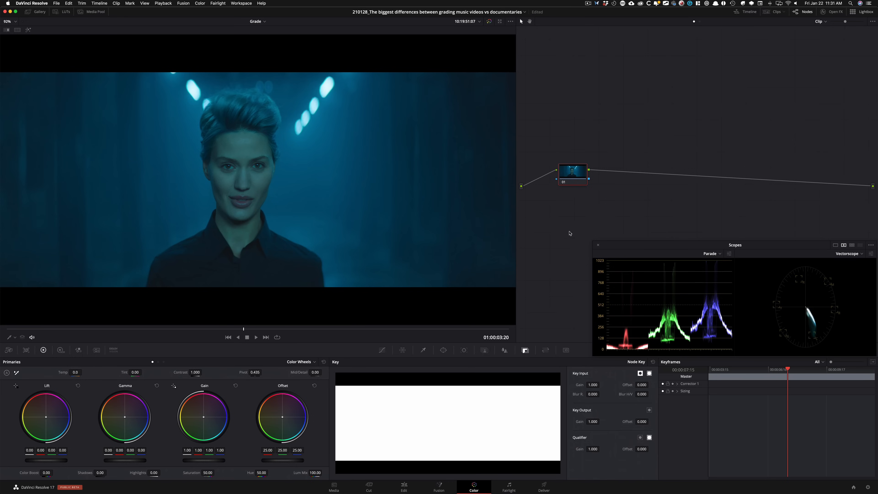
pyautogui.moveTo(515, 352)
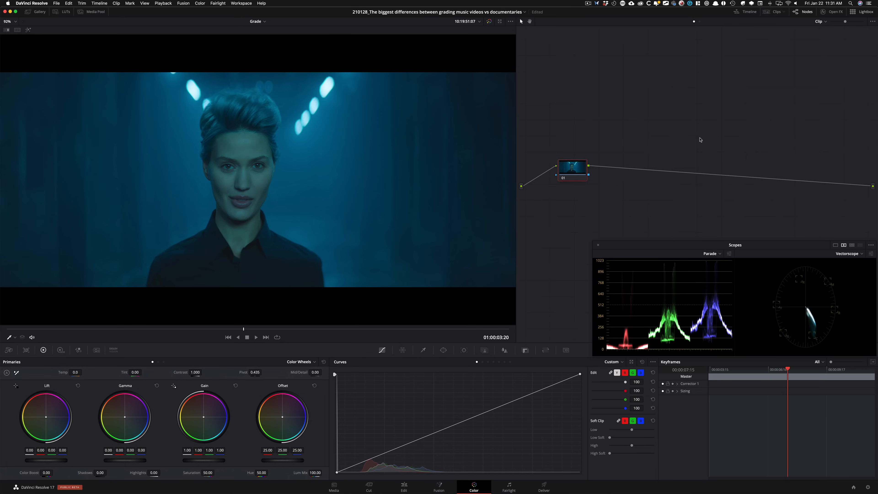
pyautogui.moveTo(434, 97)
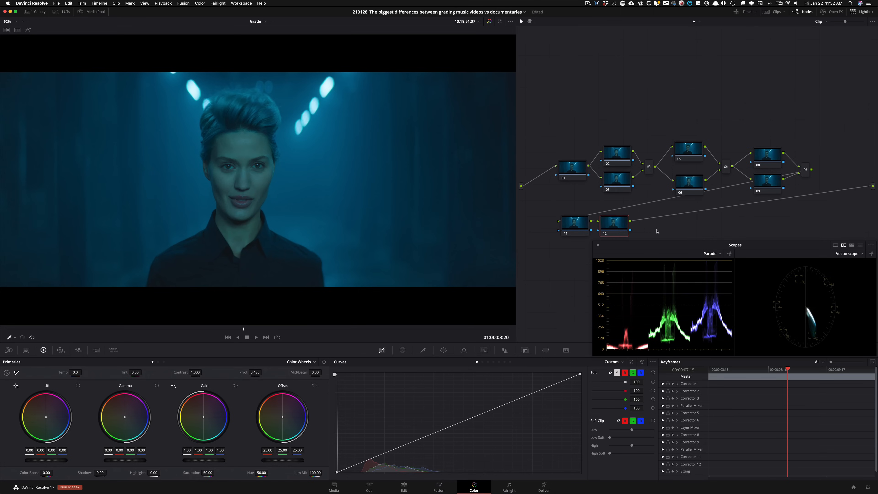
pyautogui.moveTo(668, 188)
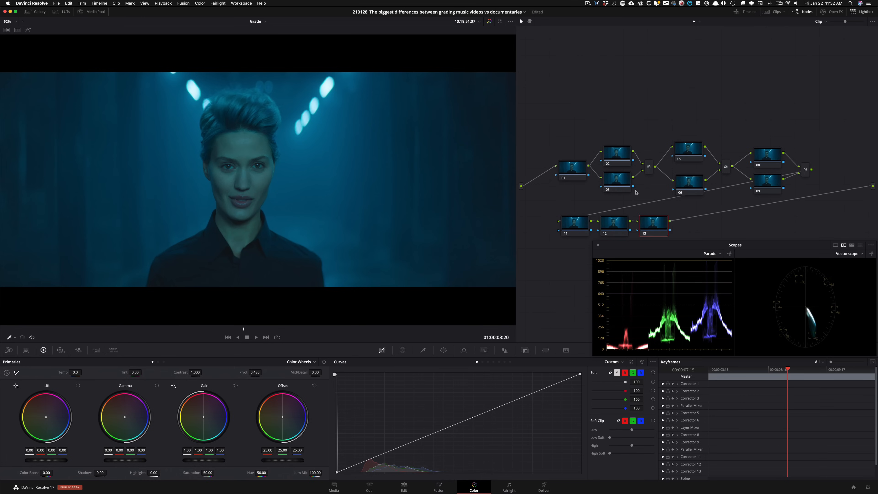
# - Select the first node of the finished thirteen-node tree to start grading
pyautogui.click(571, 168)
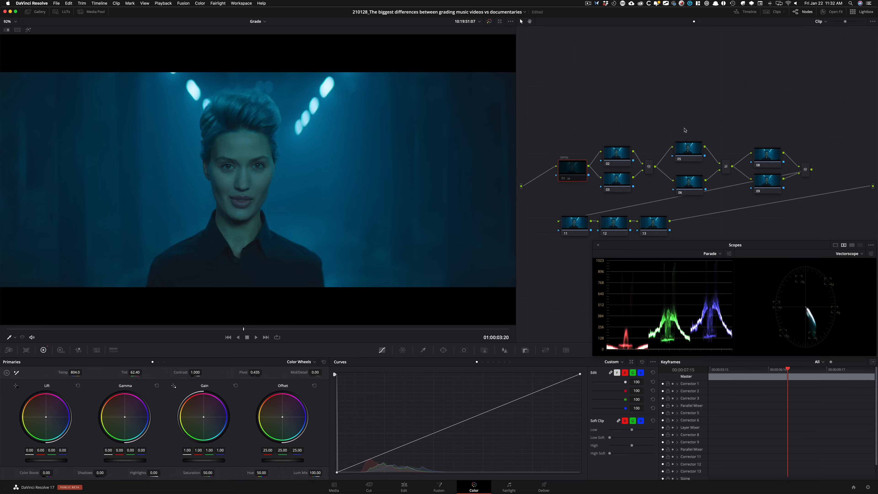
# - Select node 01 for the temp adjustment (Temp 804, Tint 62.40)
pyautogui.click(572, 169)
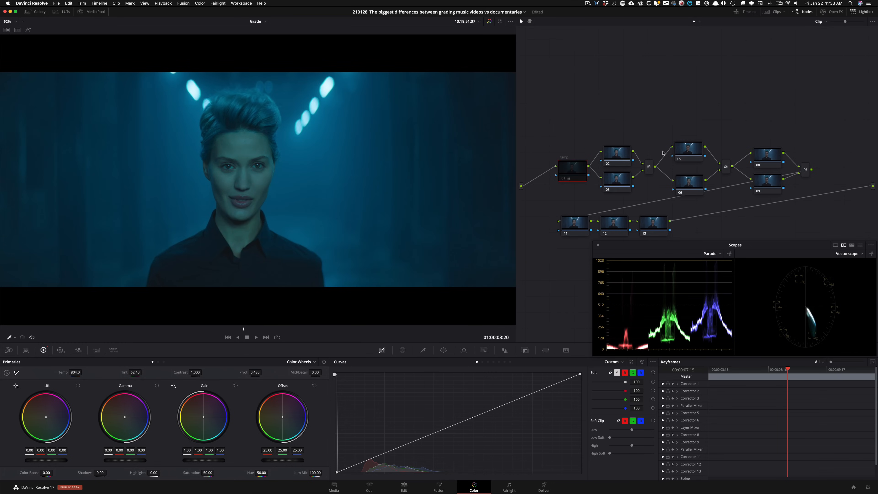
pyautogui.moveTo(559, 148)
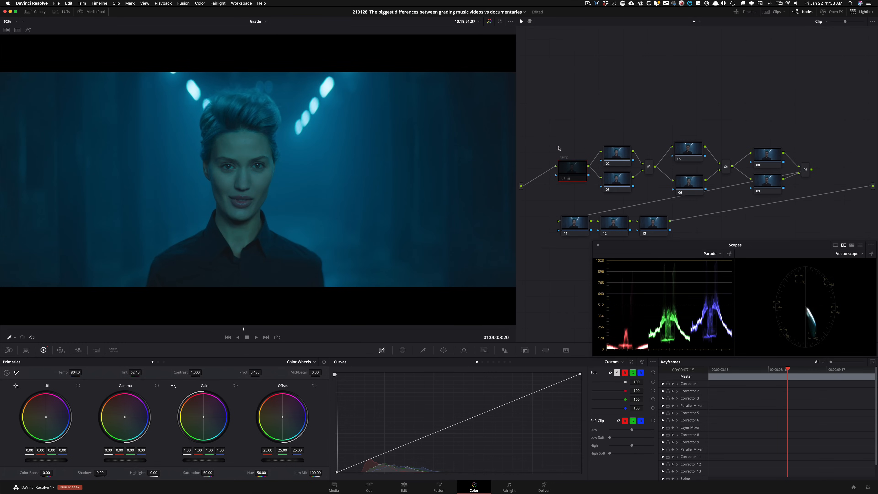
# - Show the skin tone indicator line on the vectorscope while grading node 02
pyautogui.click(571, 169)
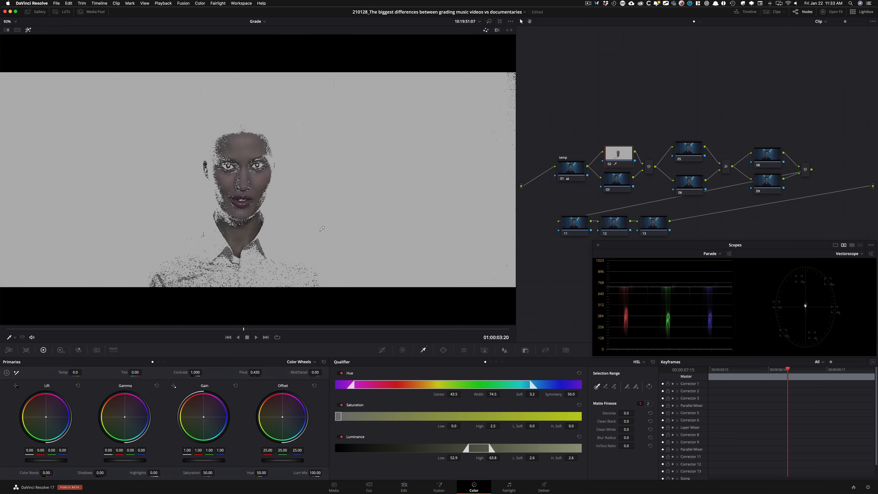
pyautogui.moveTo(848, 264)
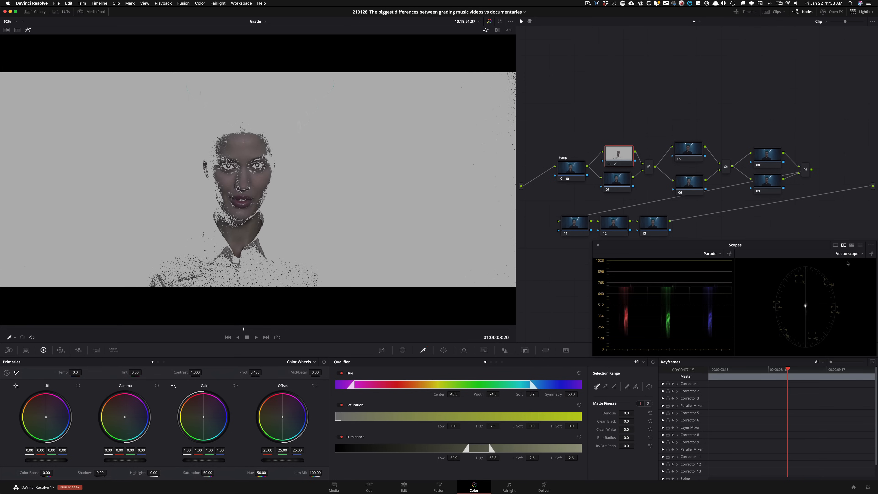
pyautogui.click(871, 253)
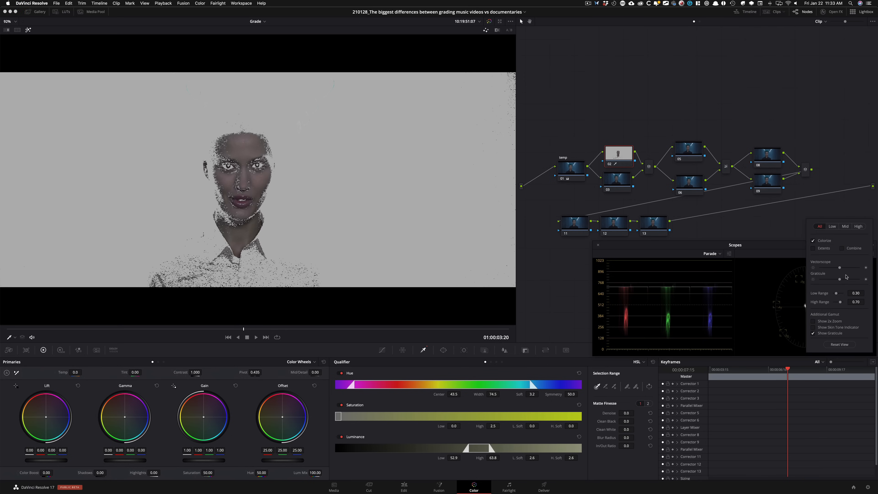
pyautogui.click(813, 334)
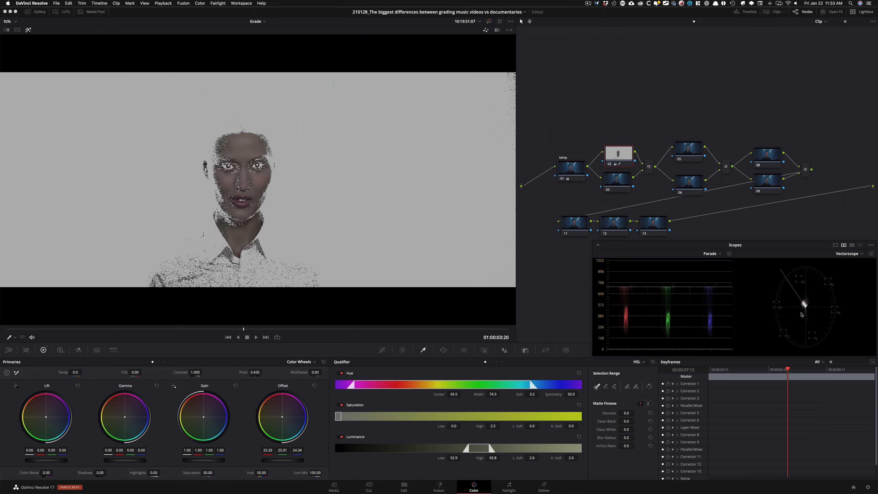
pyautogui.moveTo(875, 267)
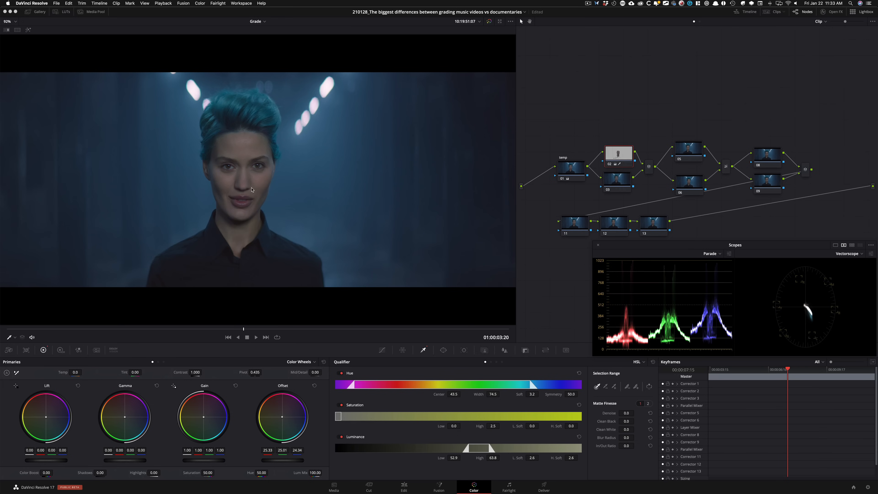
pyautogui.moveTo(257, 182)
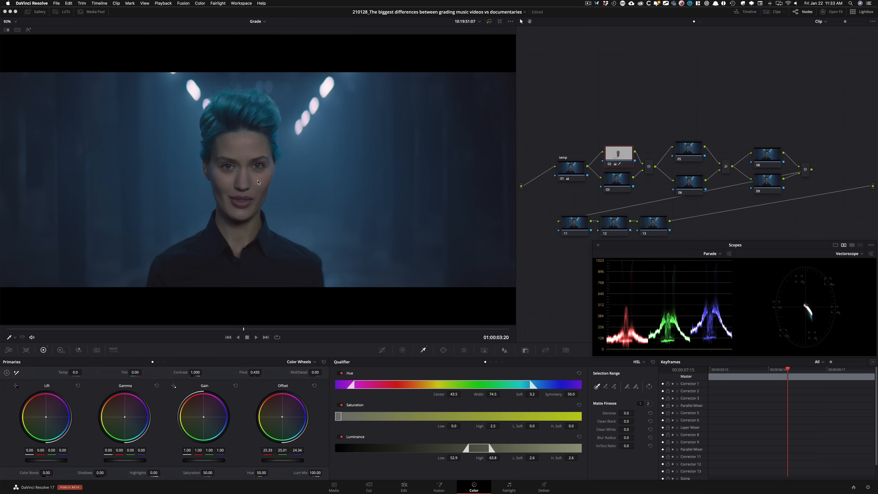
pyautogui.moveTo(626, 157)
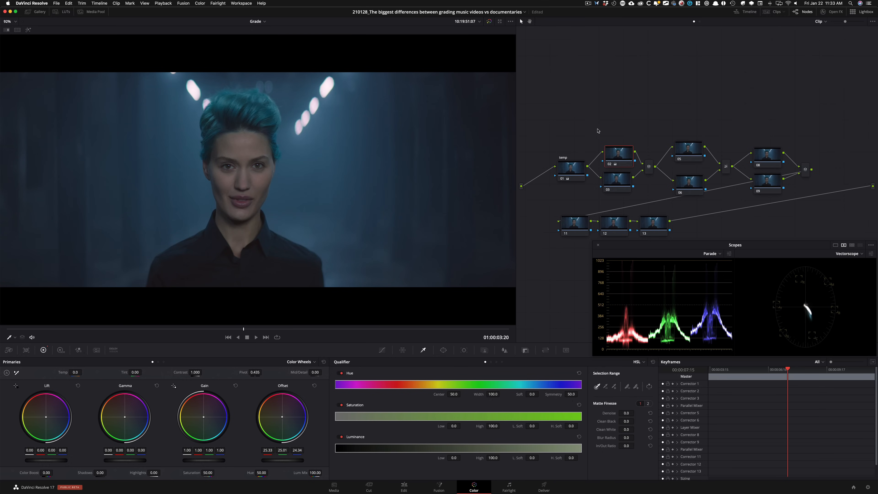
# - Reset node 01's primary wheels, temperature, tint and contrast to defaults
pyautogui.click(619, 183)
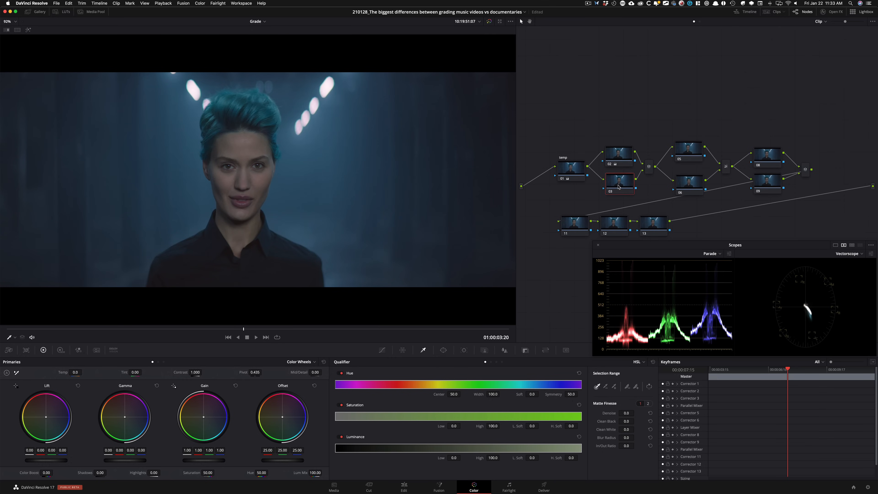
pyautogui.click(382, 350)
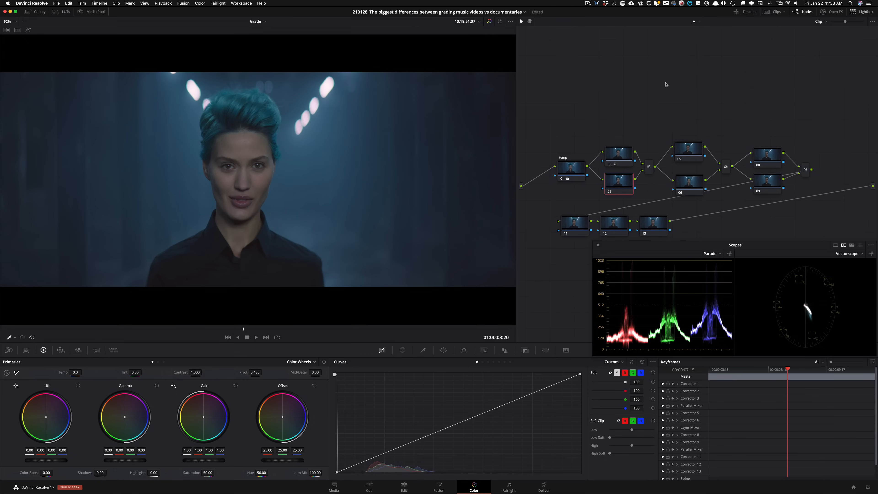
pyautogui.click(610, 361)
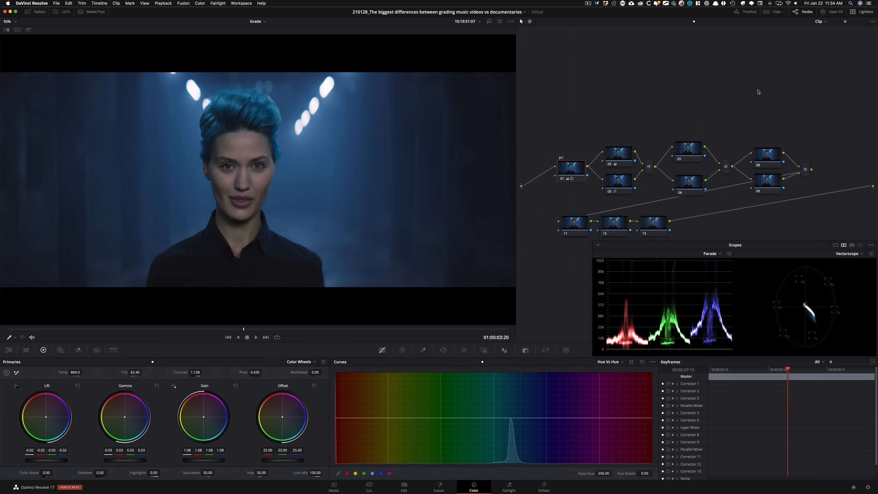
pyautogui.click(570, 169)
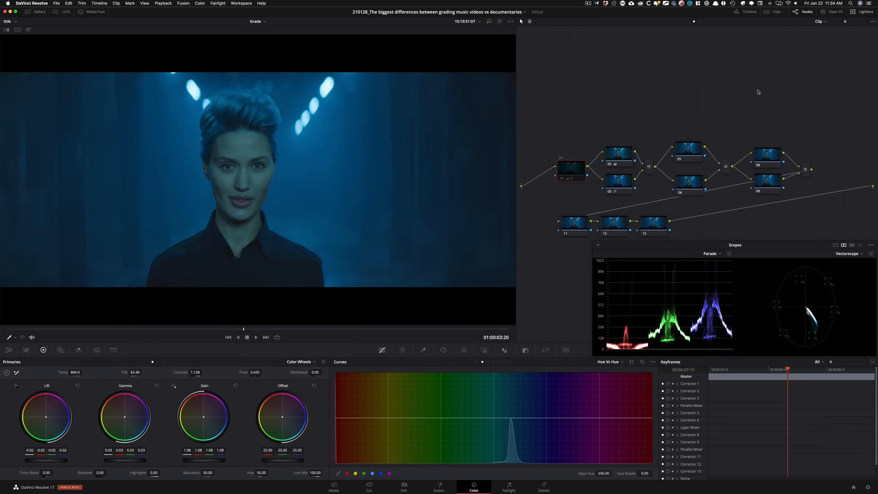
pyautogui.click(489, 21)
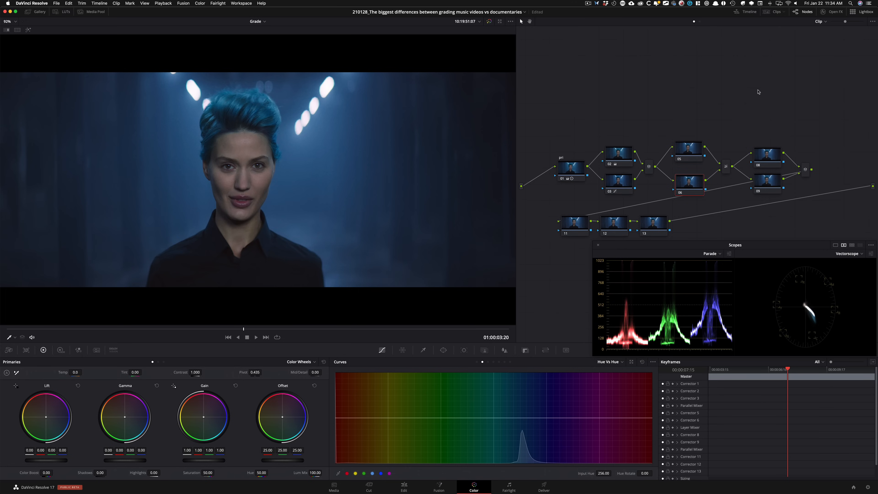
pyautogui.moveTo(458, 190)
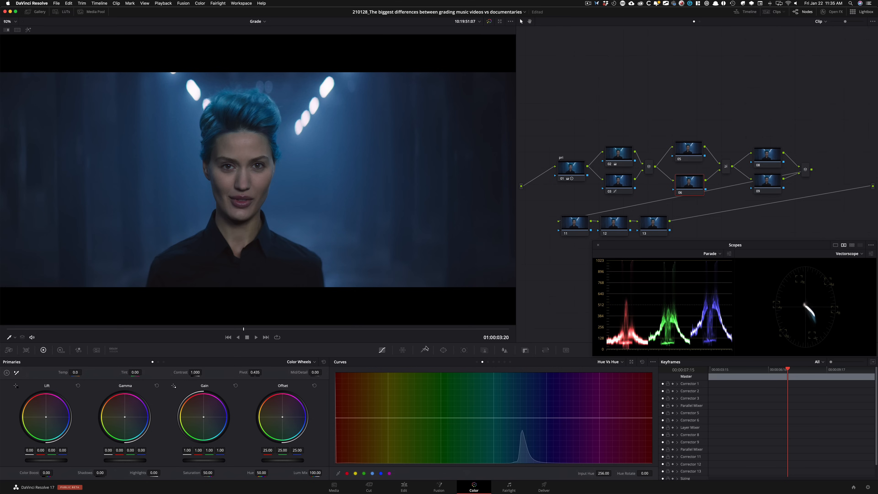
# - Select node 06 to inspect its skin key
pyautogui.click(423, 349)
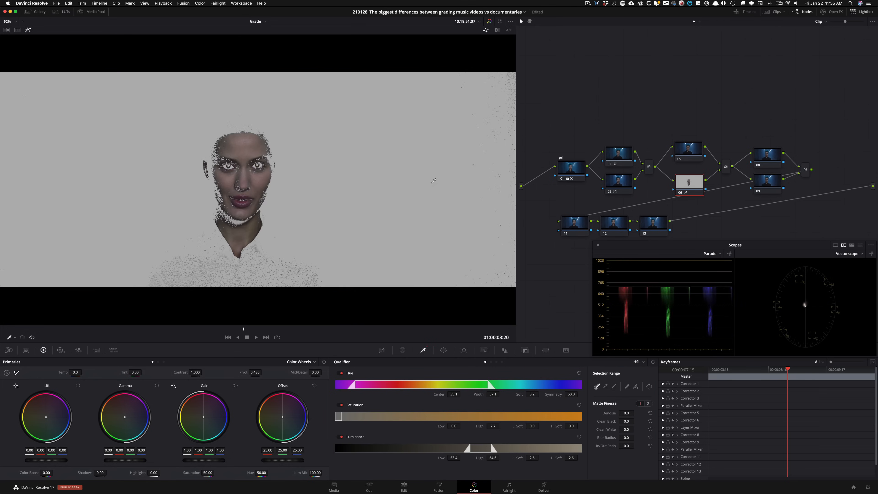
pyautogui.moveTo(425, 202)
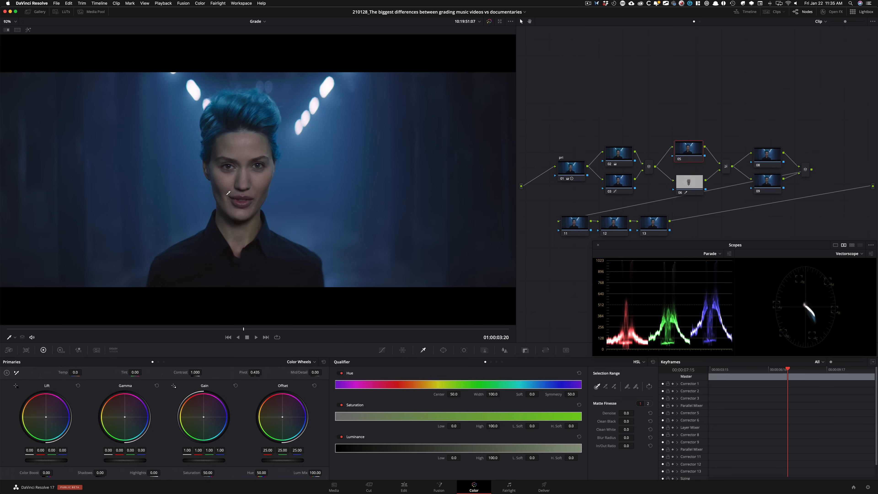
# - Bring back the curves controls after previewing node 06's skin key
pyautogui.click(382, 349)
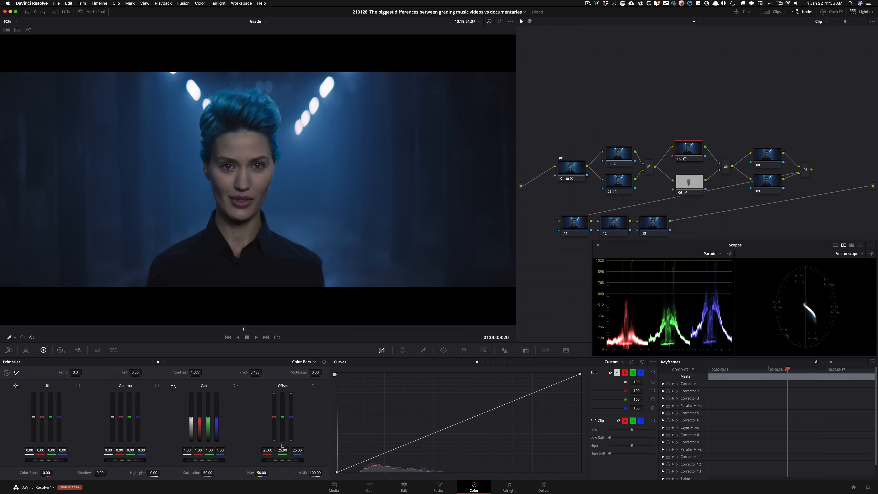
# - Show the primaries as colour wheels again and select the skin-key node
pyautogui.click(302, 361)
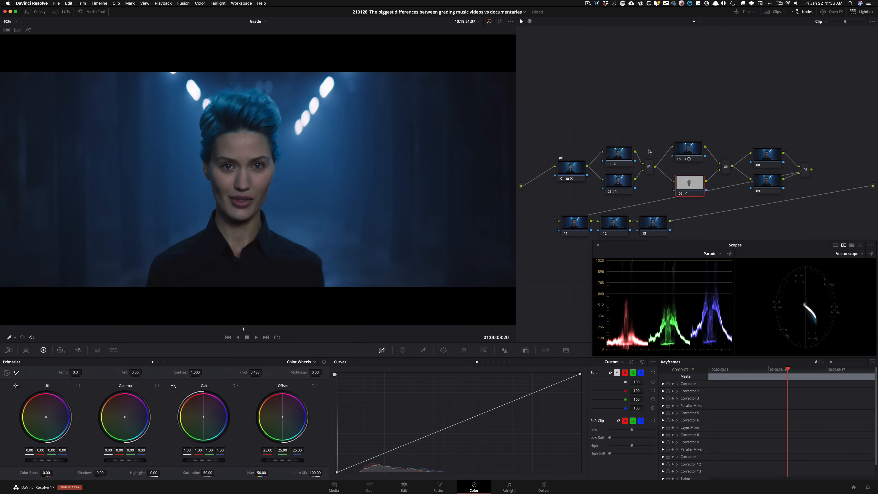
pyautogui.moveTo(659, 114)
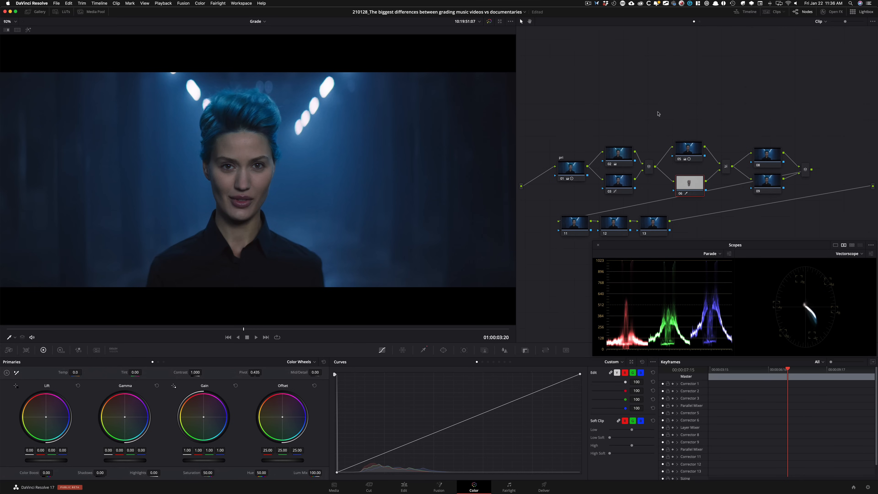
pyautogui.click(301, 362)
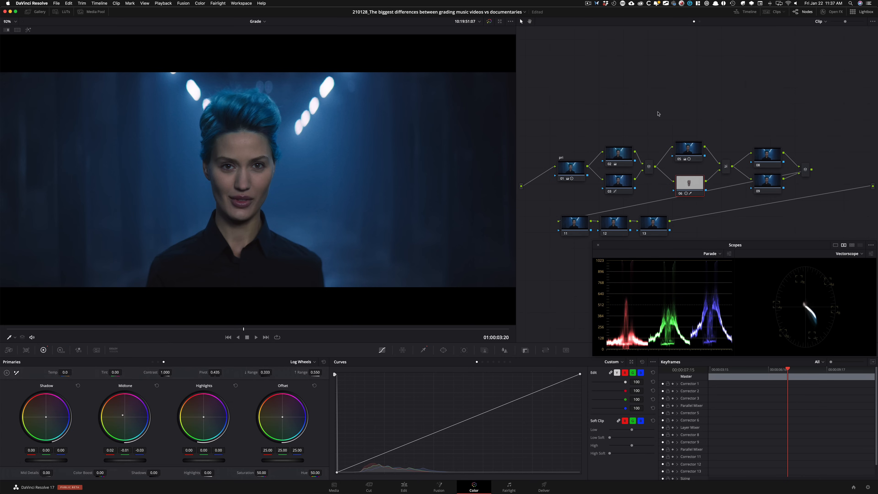
# - Toggle the skin node off and on to compare, then show the effects library
pyautogui.click(689, 183)
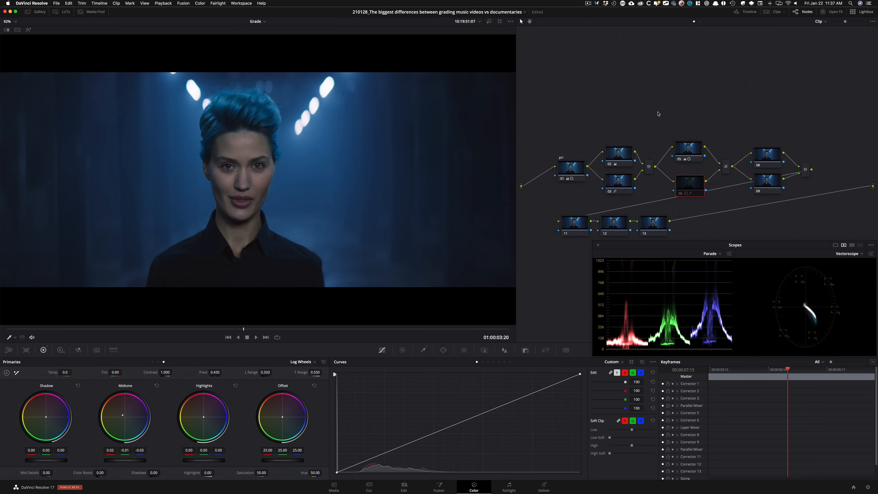
pyautogui.click(689, 182)
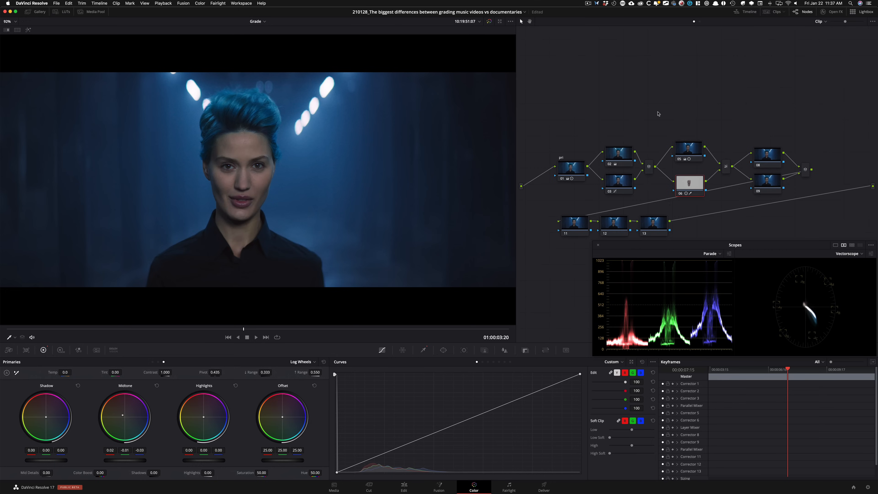
pyautogui.click(315, 361)
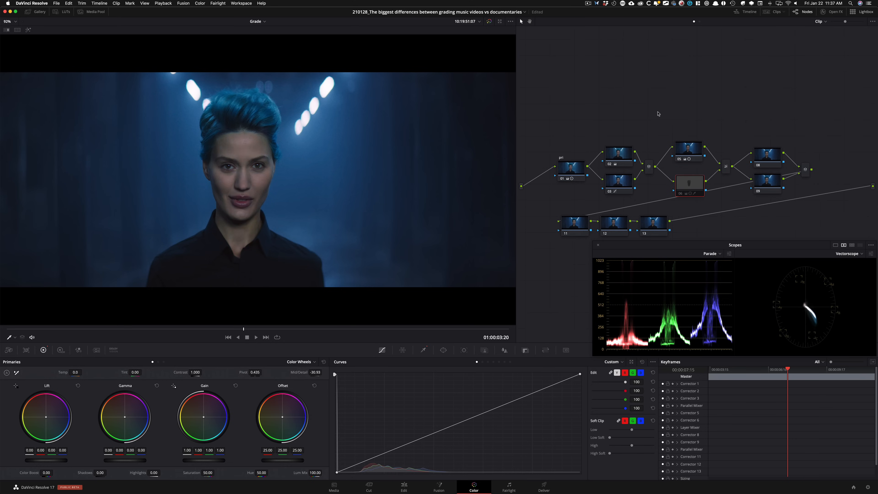
pyautogui.moveTo(243, 189)
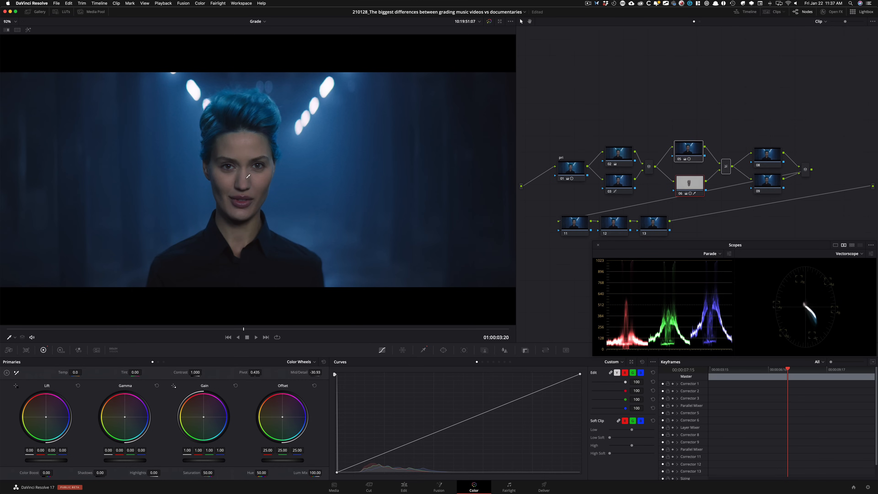
pyautogui.moveTo(441, 175)
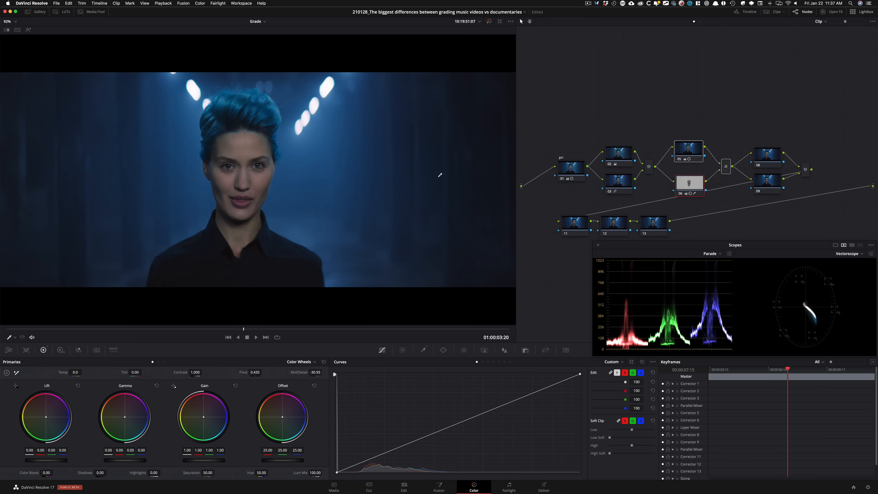
pyautogui.moveTo(376, 162)
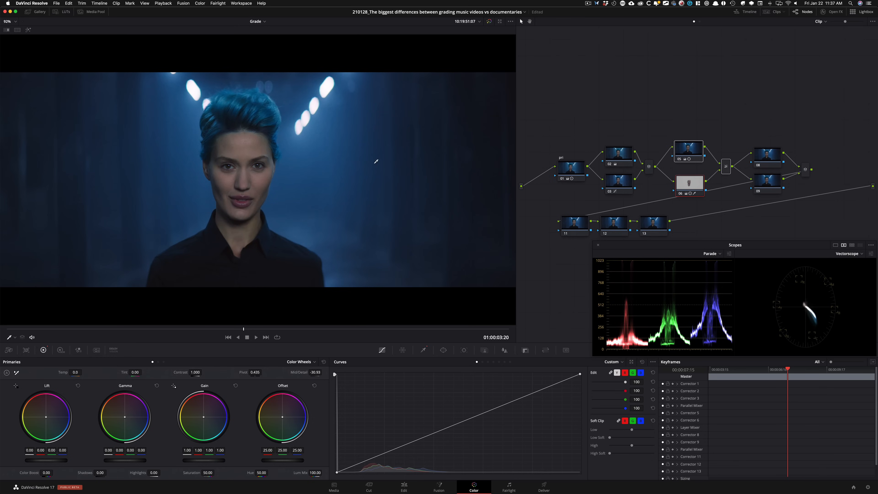
pyautogui.click(768, 155)
pyautogui.write('glow')
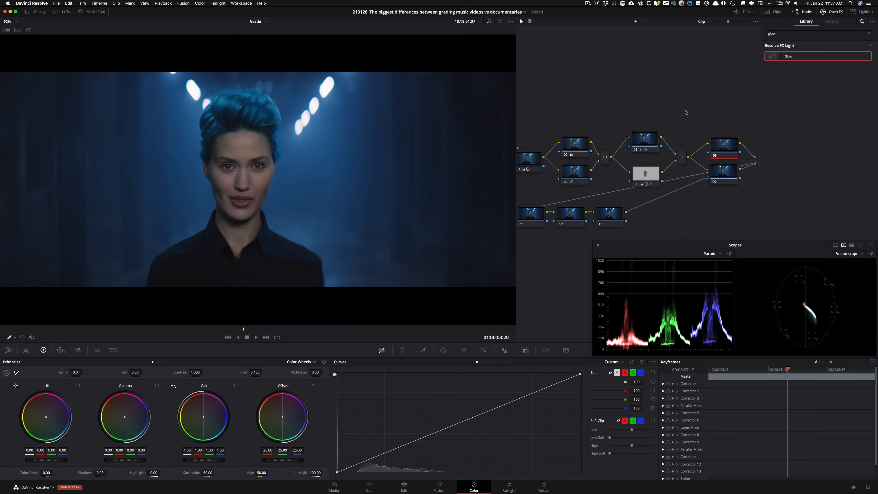
# - Apply Aperture Diffraction to node 08 blended at 0.752
pyautogui.click(809, 33)
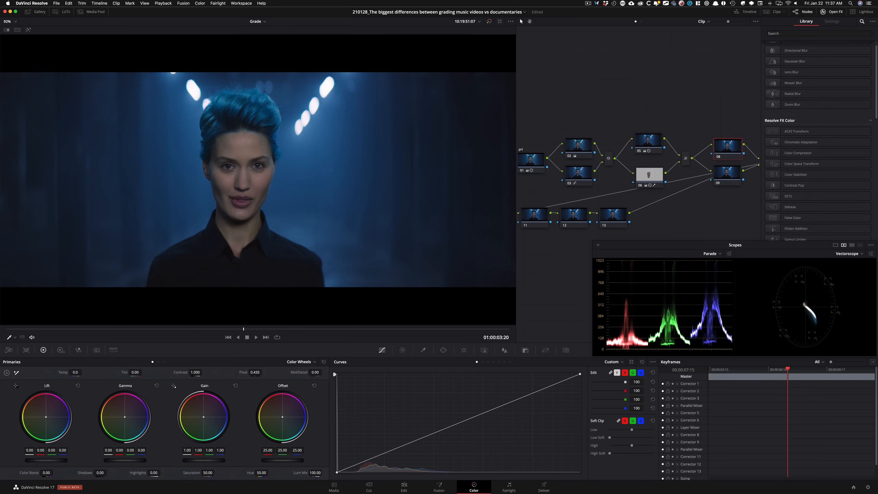
pyautogui.scroll(-3)
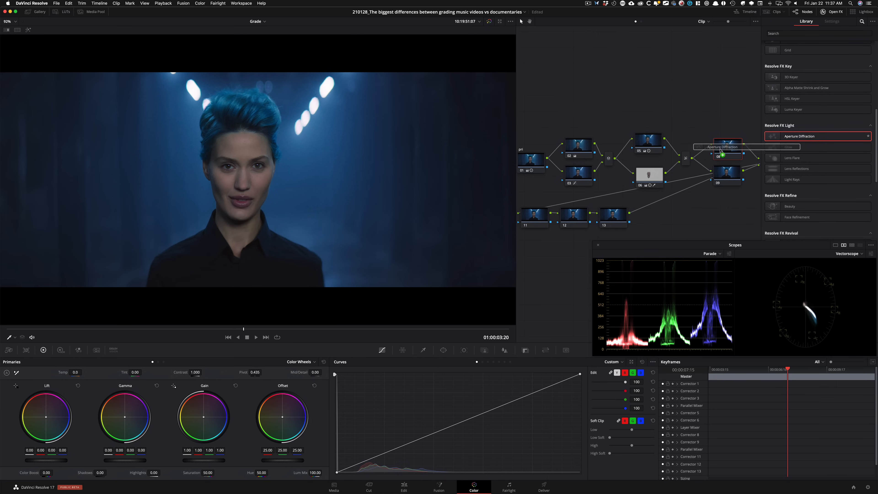
pyautogui.click(832, 22)
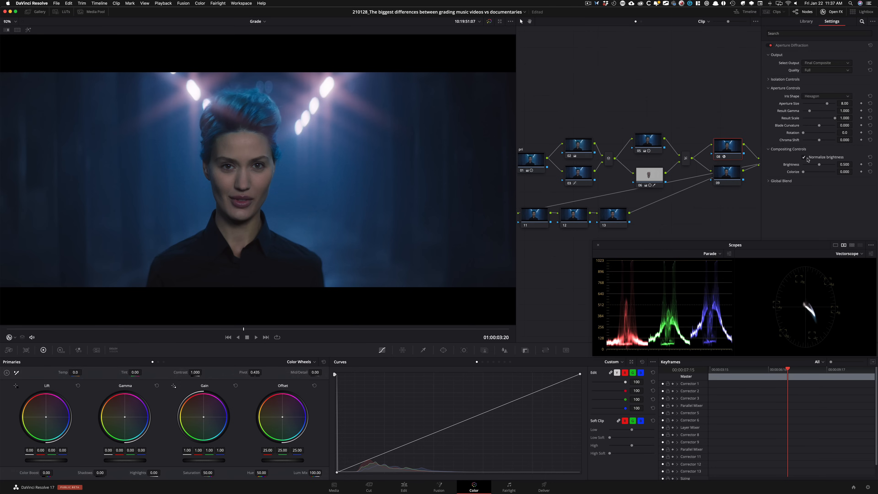
pyautogui.moveTo(813, 172)
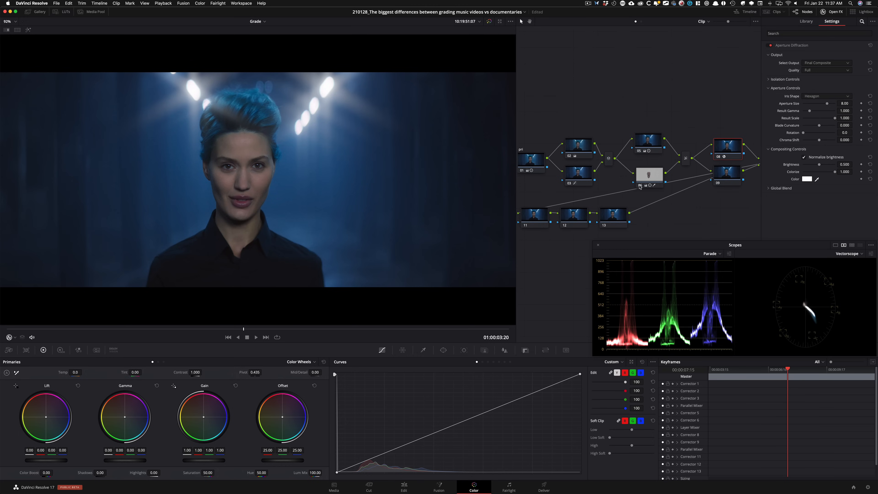
pyautogui.moveTo(379, 217)
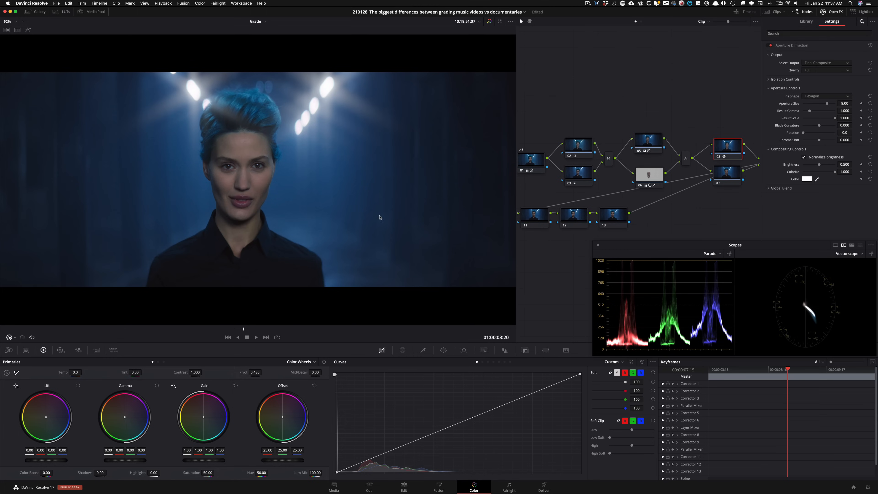
pyautogui.moveTo(274, 272)
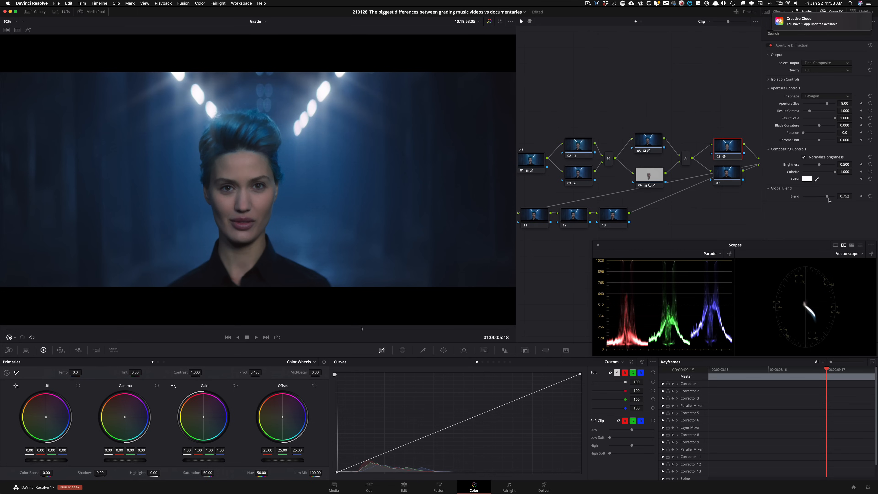
pyautogui.moveTo(719, 167)
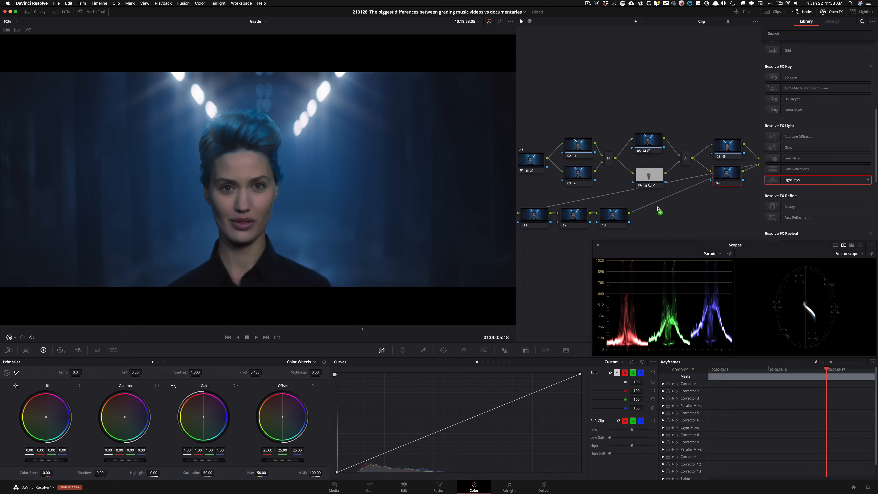
# - Apply Light Rays to node 09 and return to the effects library
pyautogui.click(831, 21)
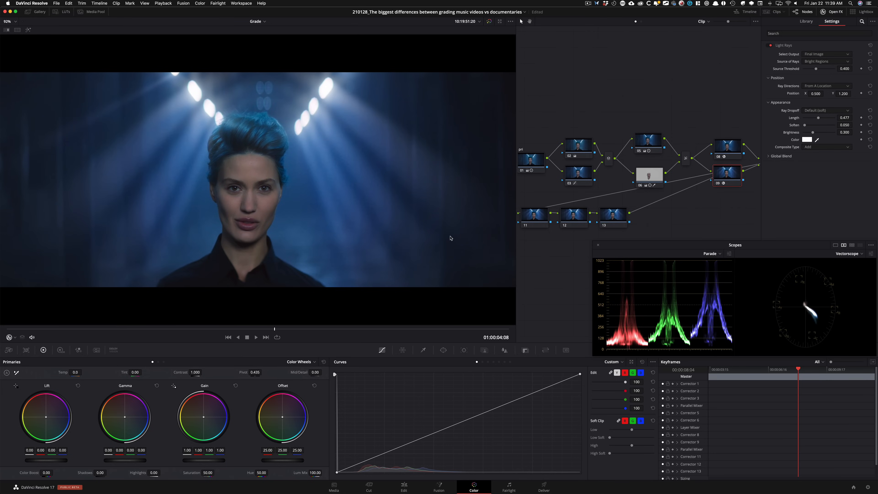
pyautogui.moveTo(752, 33)
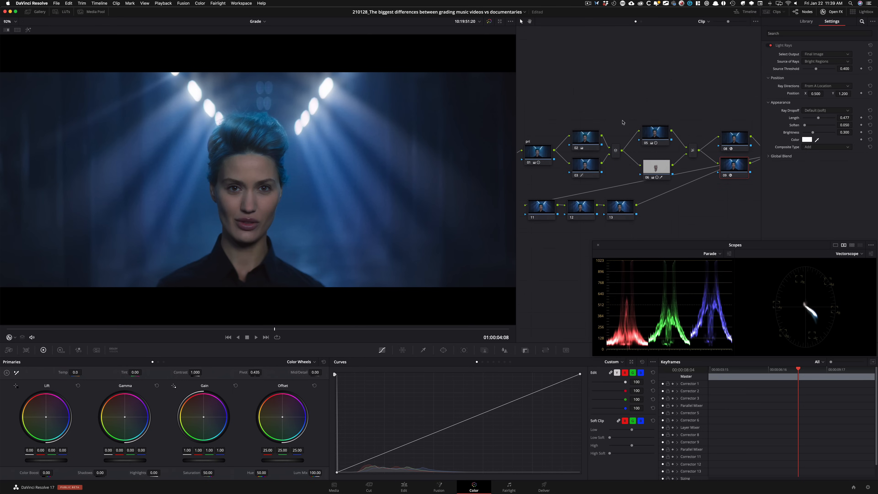
pyautogui.click(806, 21)
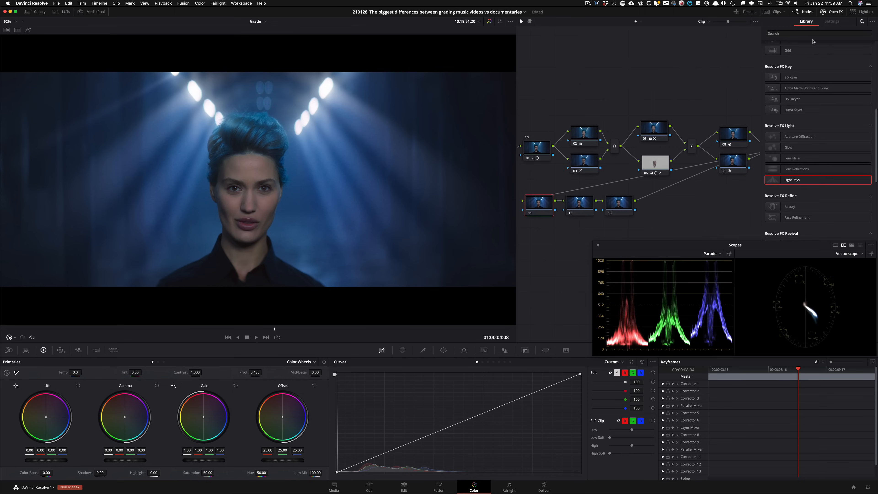
# - Apply Glow to node 11 with threshold 0, spread 0.373, Softlight composite and 0.425 global blend
pyautogui.write('glow')
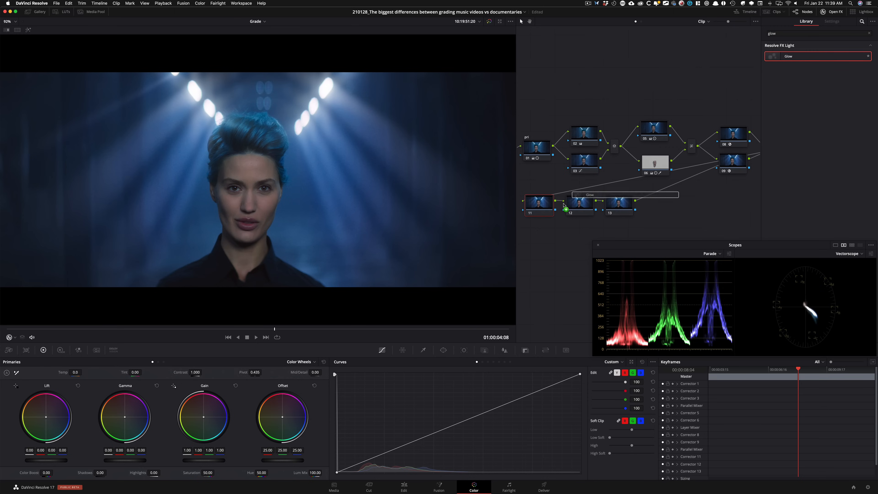
pyautogui.click(832, 22)
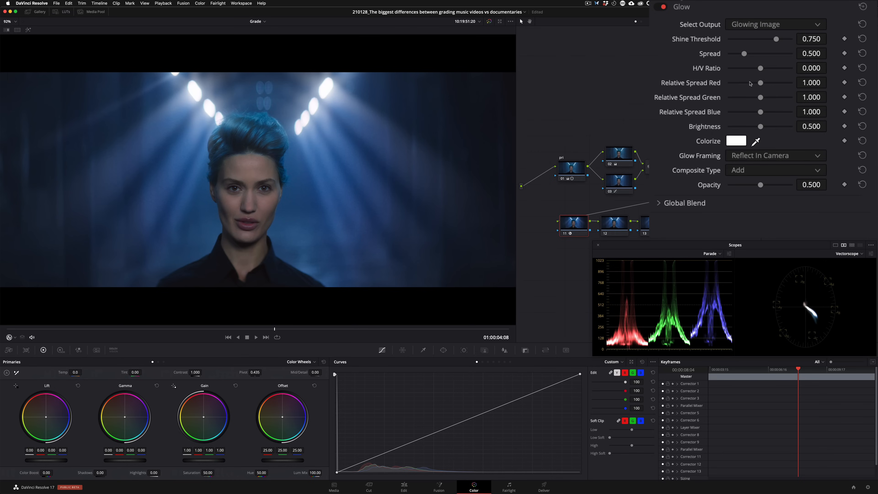
pyautogui.click(776, 170)
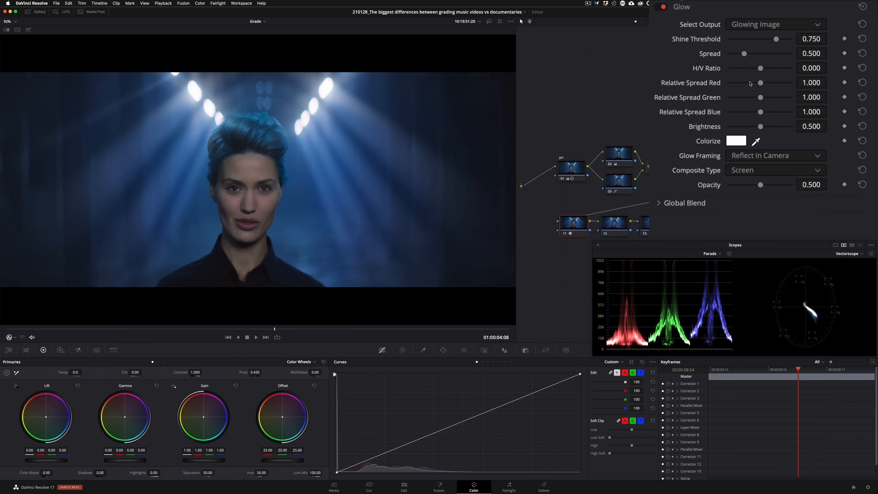
pyautogui.click(775, 169)
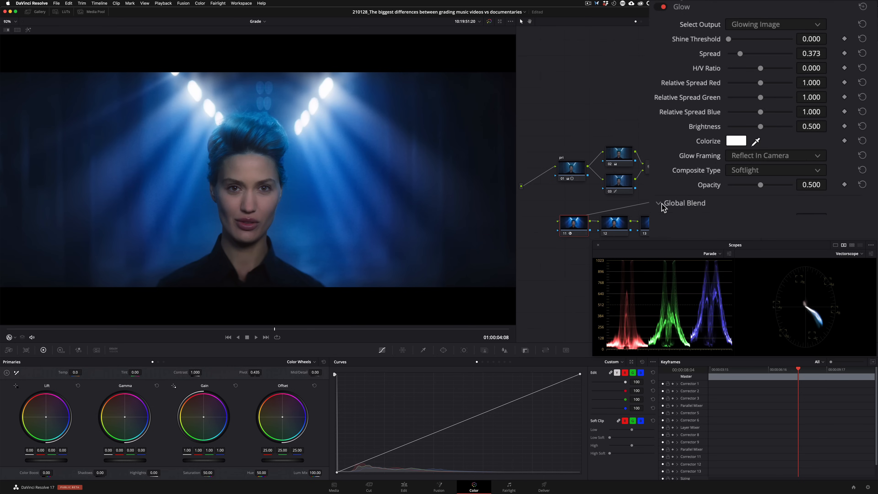
pyautogui.click(660, 202)
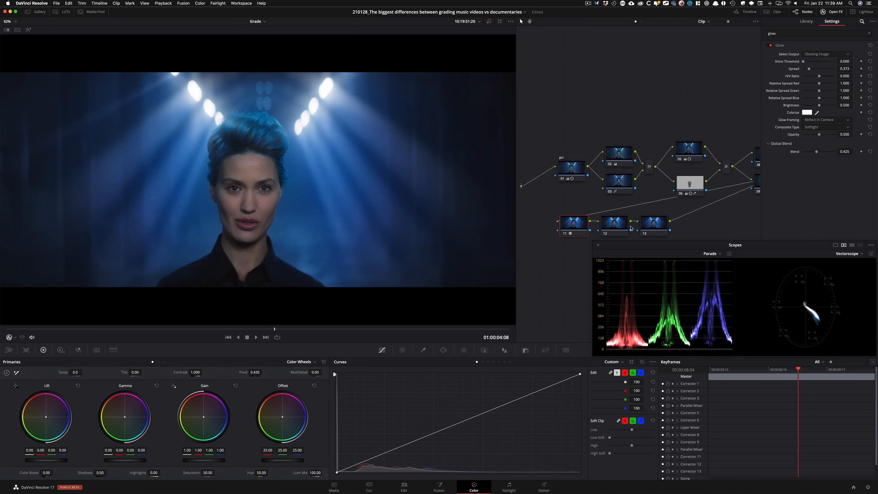
# - Give node 12 a circular Power Window shaped around the woman's face
pyautogui.click(806, 22)
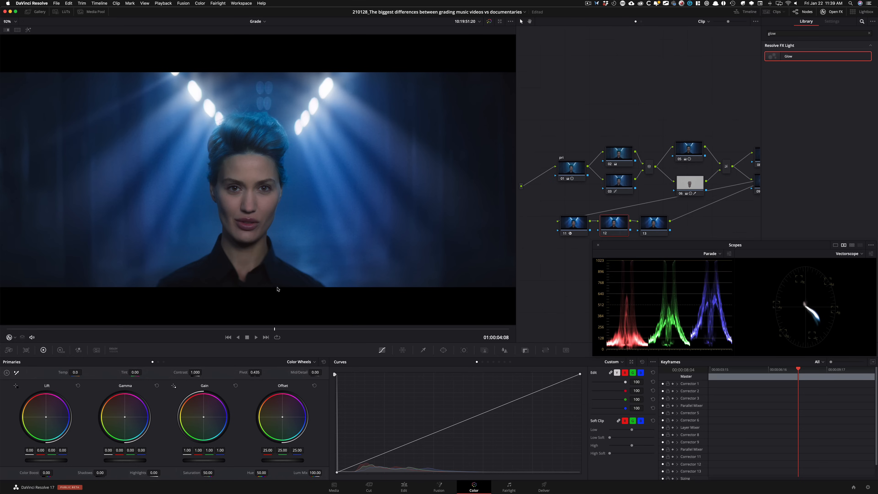
pyautogui.moveTo(247, 216)
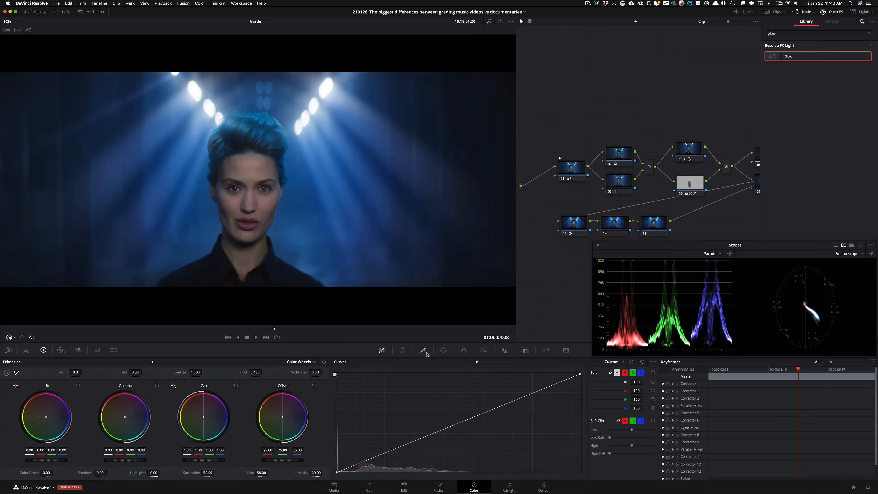
pyautogui.click(444, 350)
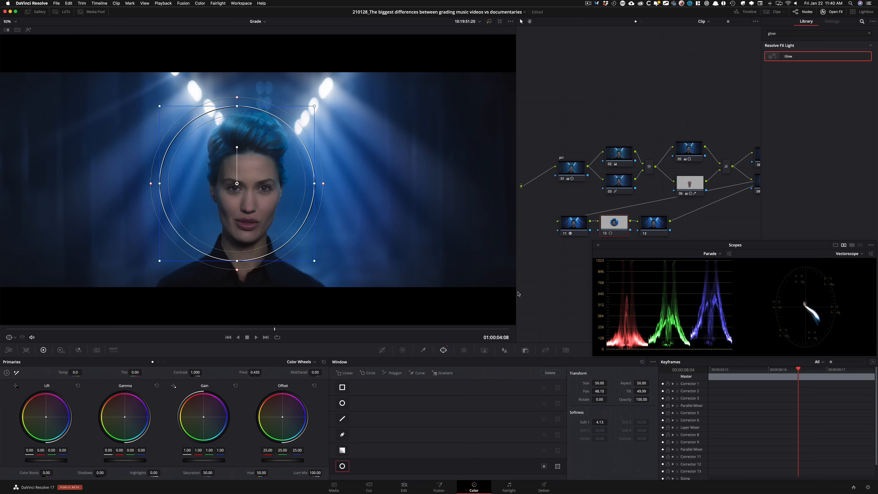
pyautogui.moveTo(237, 183); pyautogui.dragTo(245, 195)
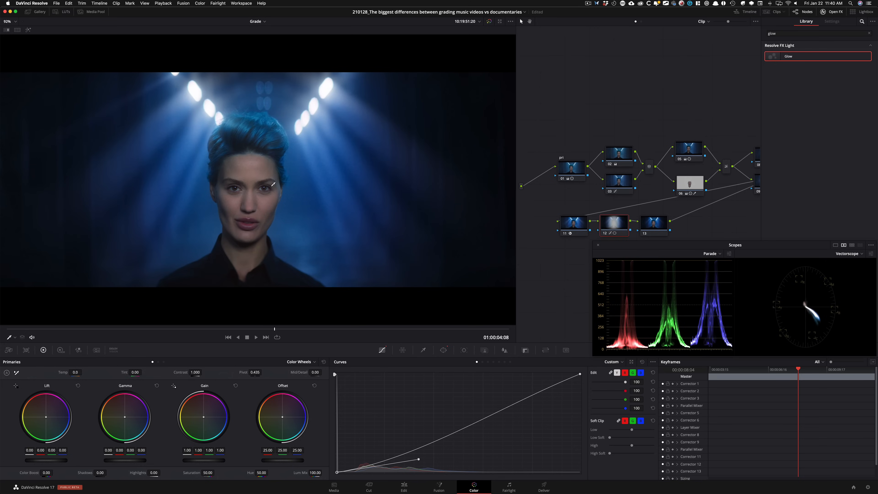
pyautogui.moveTo(719, 185)
pyautogui.write('grain')
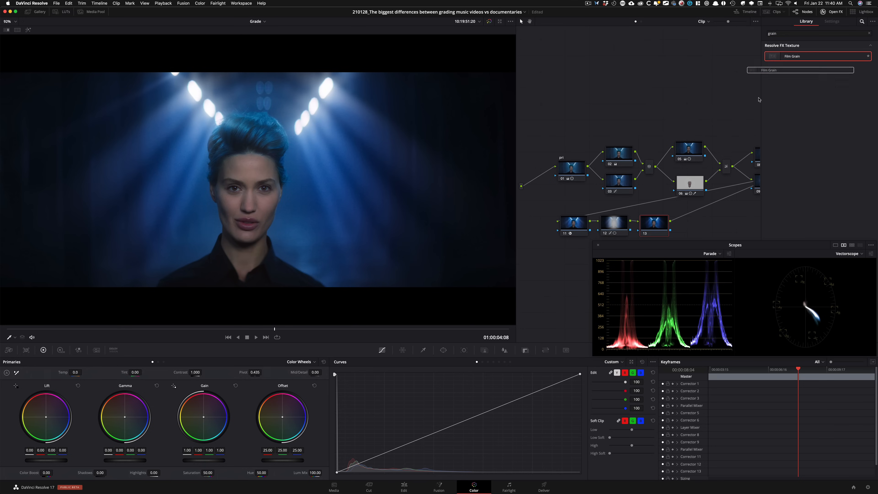
# - Apply Film Grain to node 13 with a customised preset, grain size 0.165 and strength 0.440
pyautogui.click(832, 21)
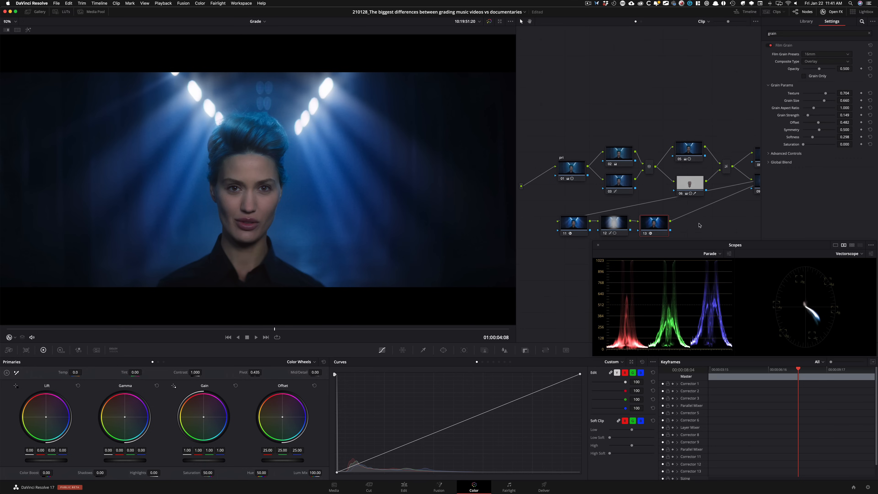
pyautogui.click(828, 54)
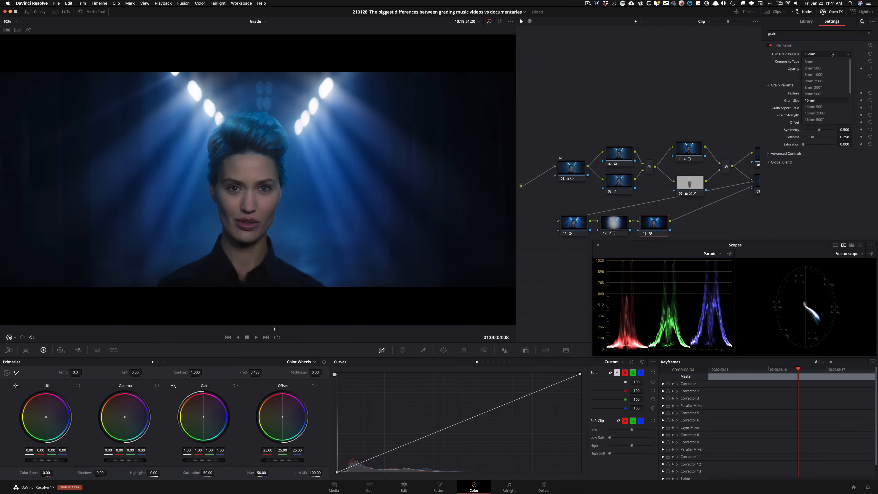
pyautogui.scroll(-3)
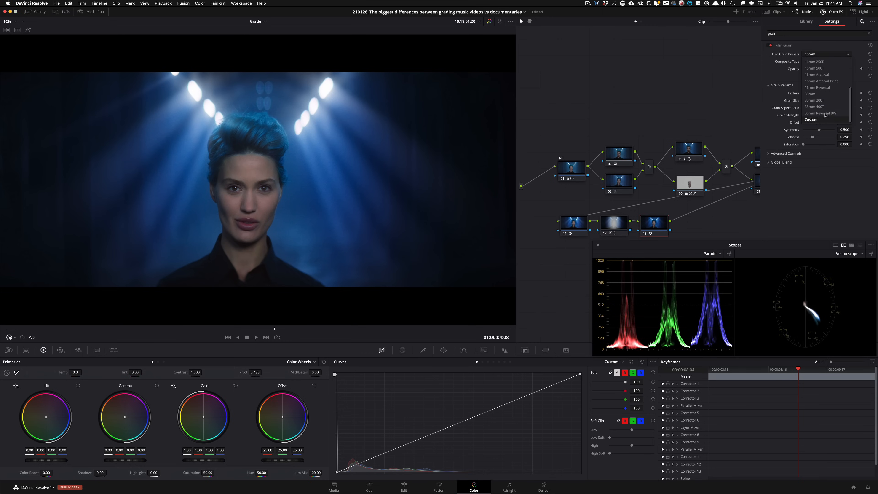
pyautogui.click(819, 107)
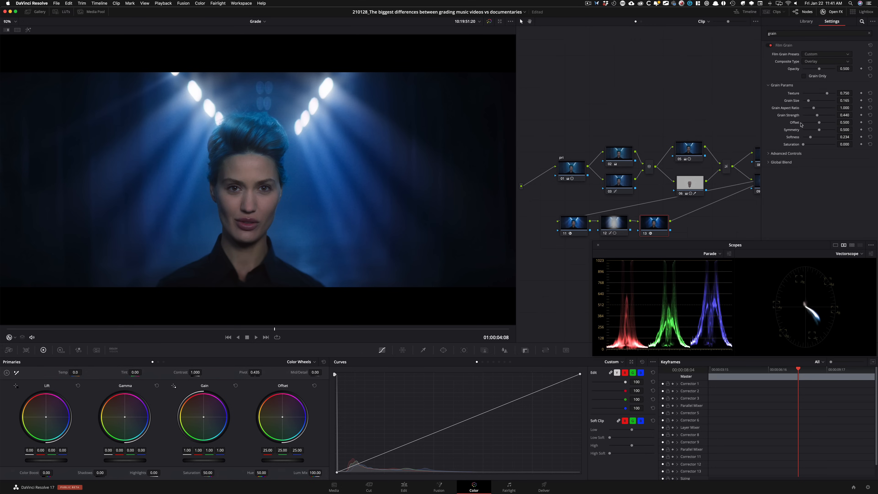
pyautogui.moveTo(646, 114)
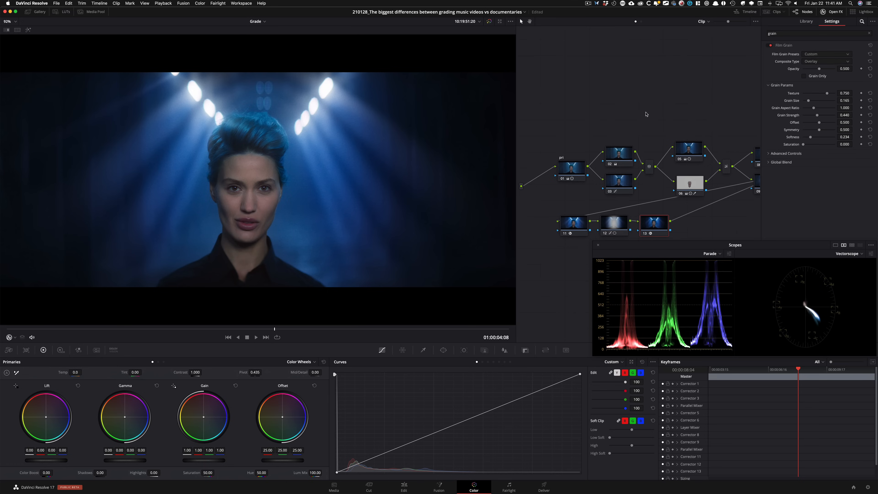
pyautogui.moveTo(631, 108)
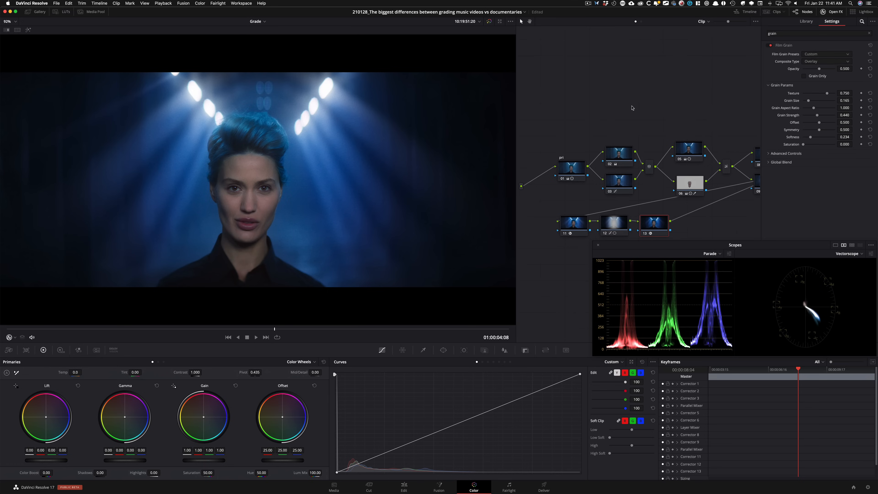
pyautogui.moveTo(839, 14)
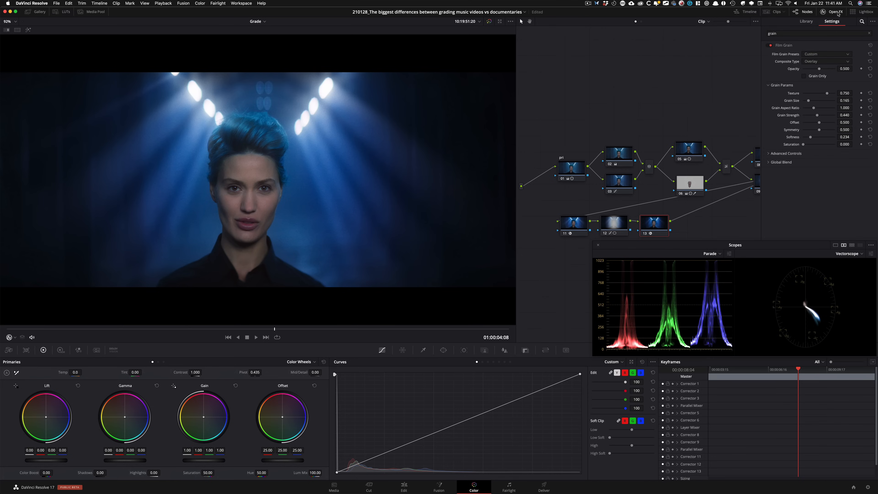
# - Hide the effects panel and re-enable the first nodes one by one to show each contribution
pyautogui.click(835, 11)
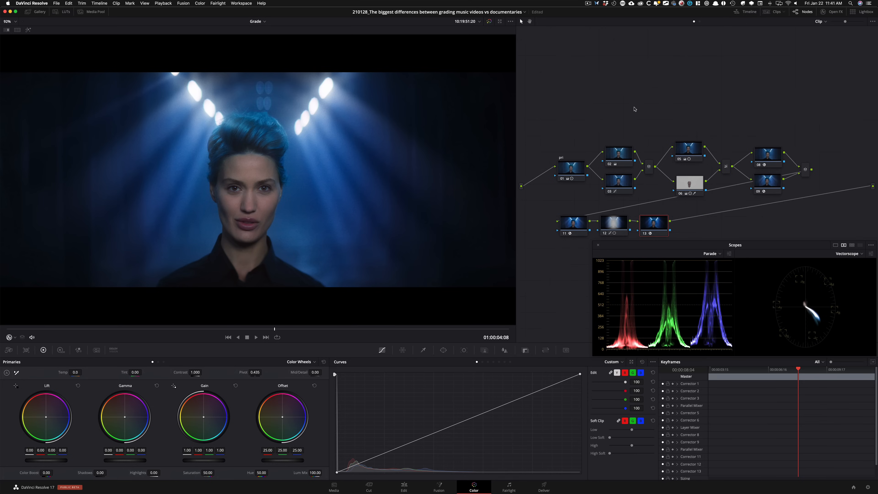
pyautogui.moveTo(140, 146)
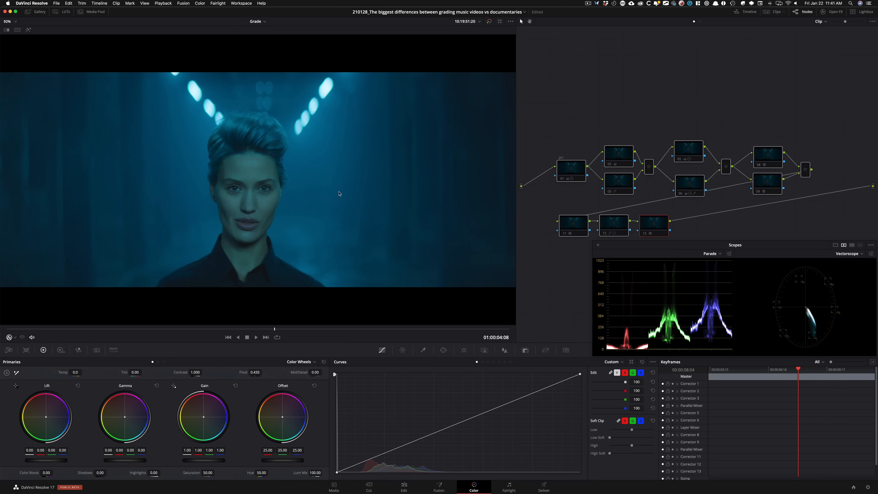
pyautogui.moveTo(705, 323)
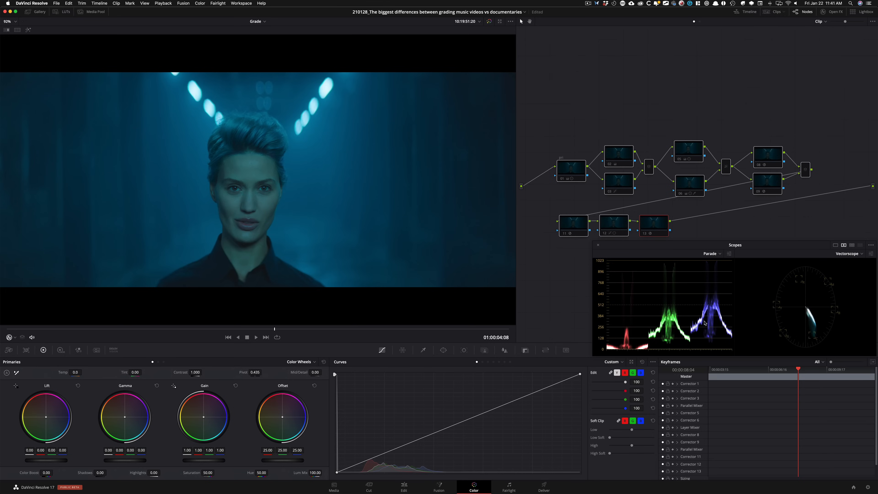
pyautogui.moveTo(584, 136)
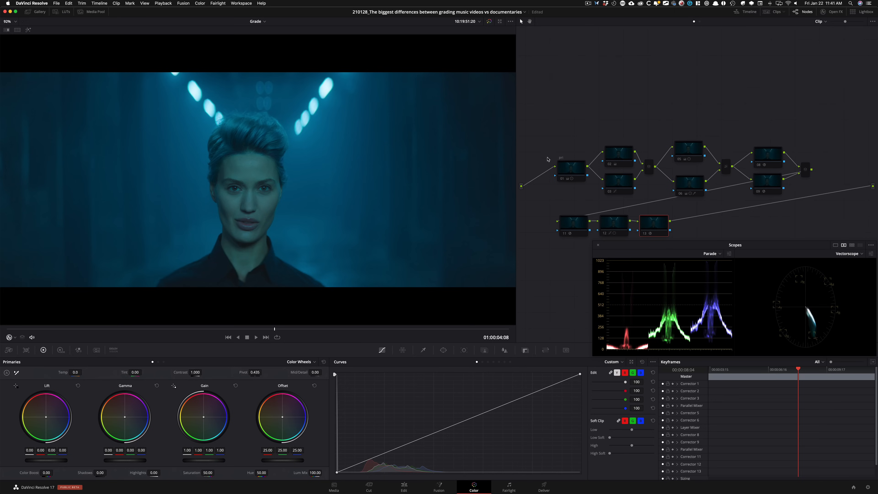
pyautogui.moveTo(666, 114)
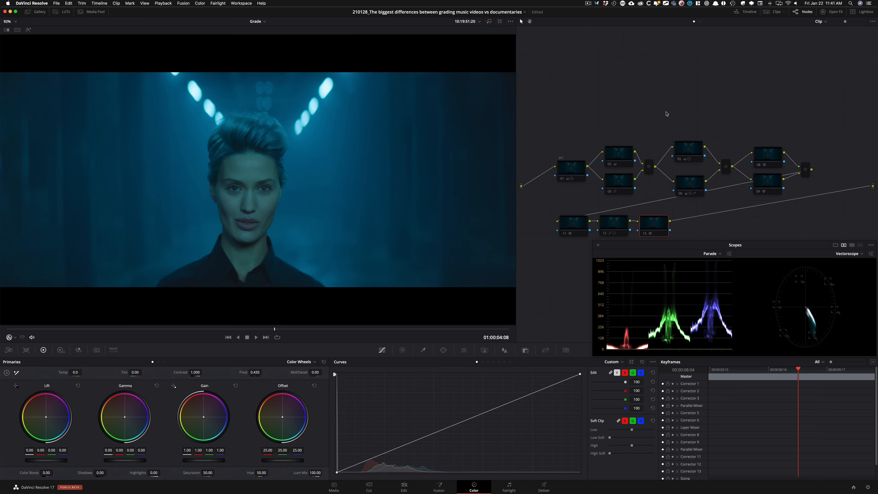
pyautogui.click(571, 168)
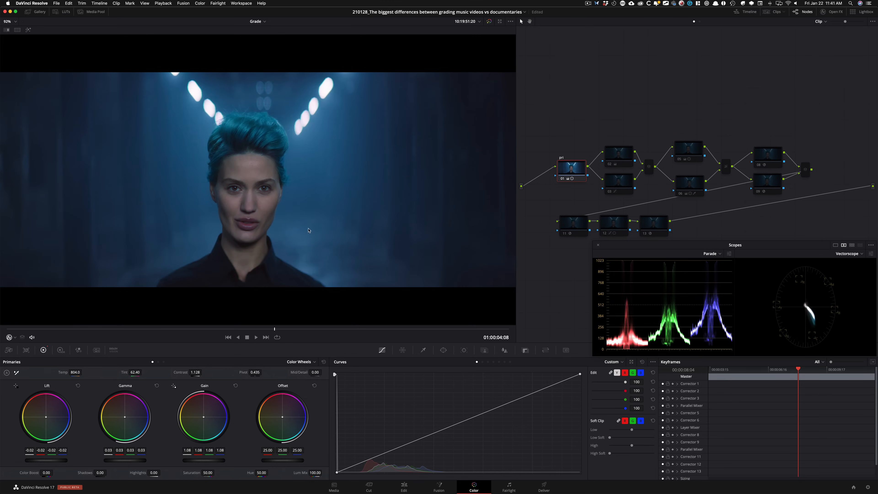
pyautogui.moveTo(354, 209)
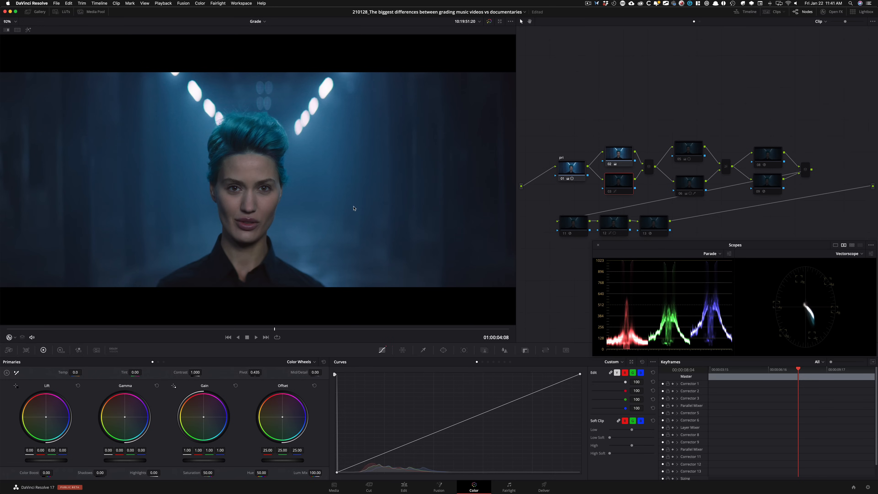
pyautogui.click(619, 180)
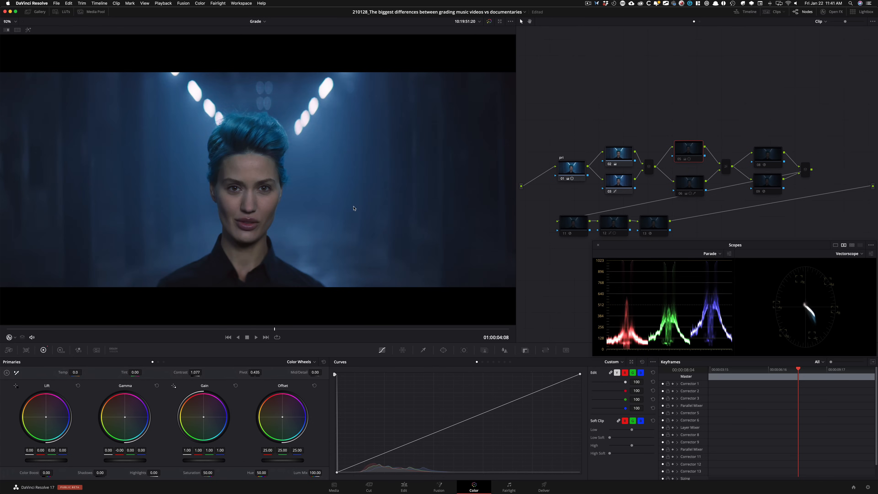
pyautogui.click(689, 182)
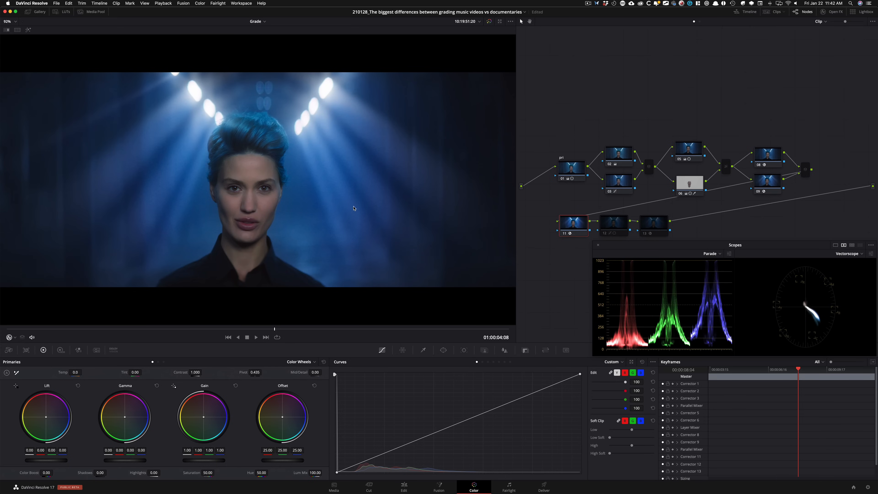
# - Re-enable the face-window and film-grain nodes and review the finished grade
pyautogui.click(614, 220)
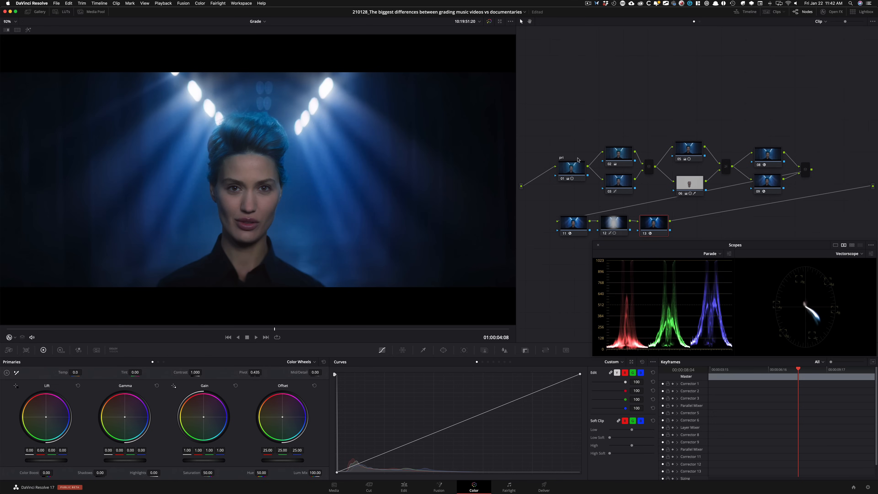
pyautogui.moveTo(410, 145)
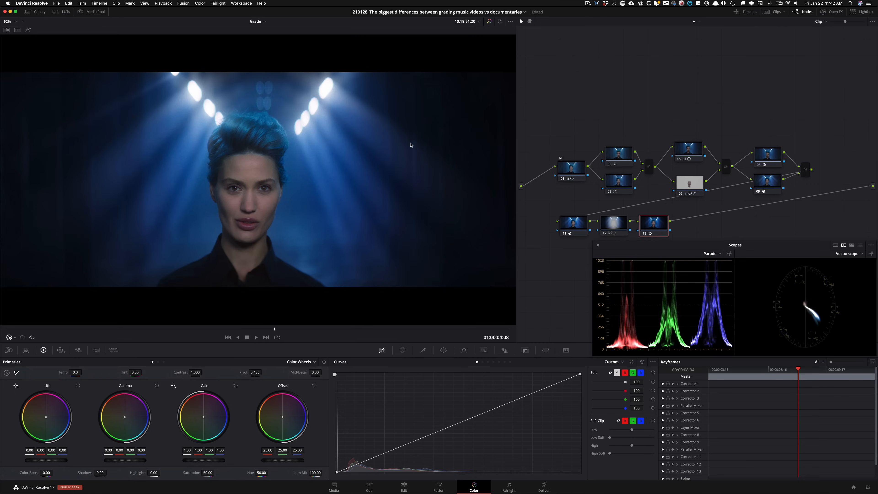
pyautogui.click(488, 21)
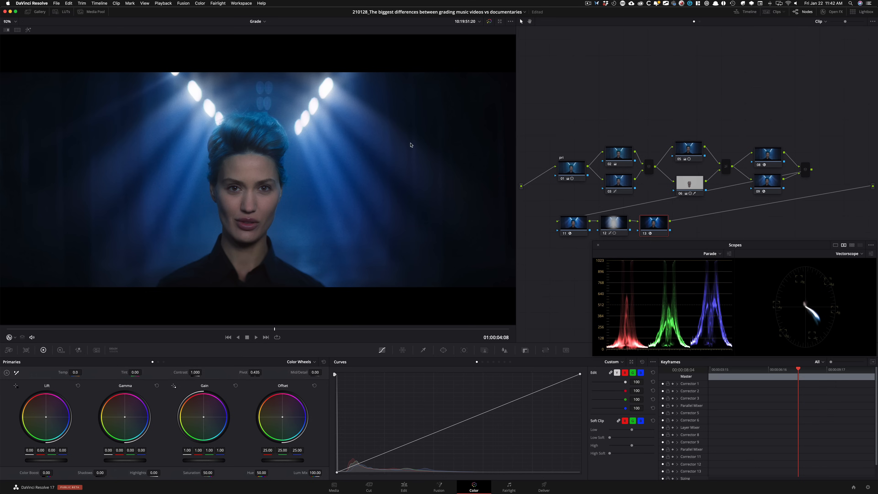
pyautogui.moveTo(578, 129)
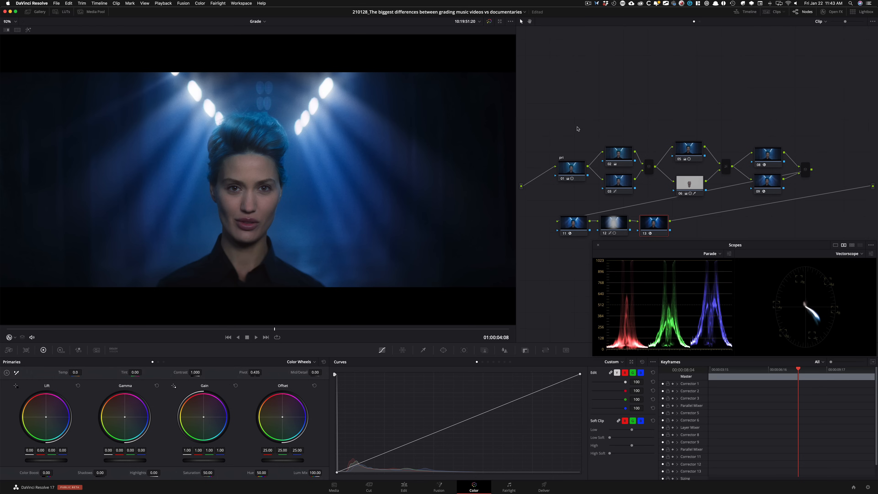
# - Add a first node with one-frame temporal NR, luma 4.8 and chroma 6.8 thresholds
pyautogui.click(571, 167)
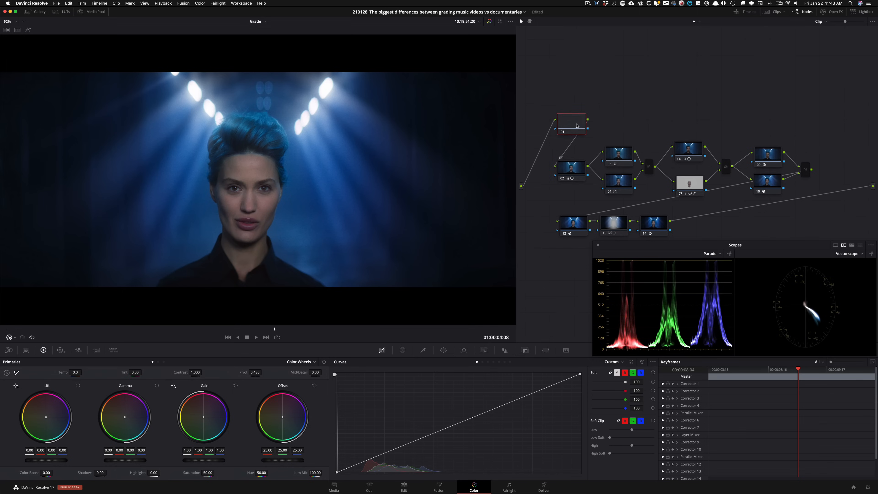
pyautogui.click(571, 121)
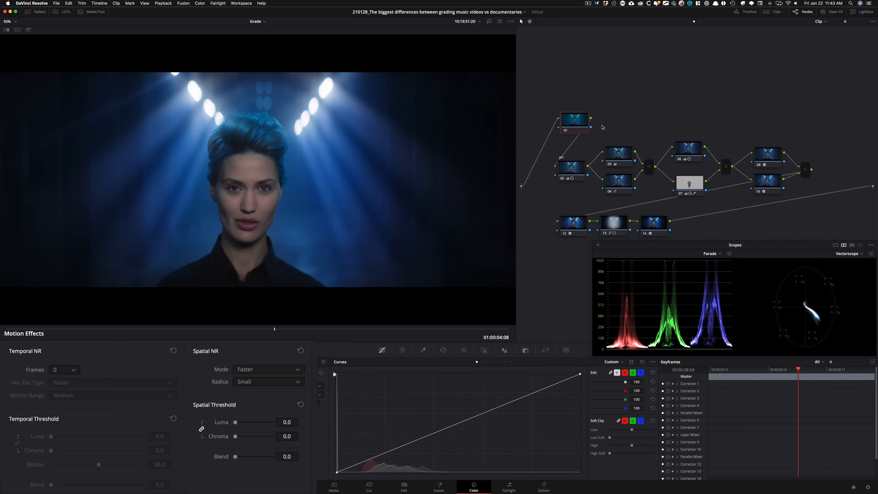
pyautogui.click(73, 370)
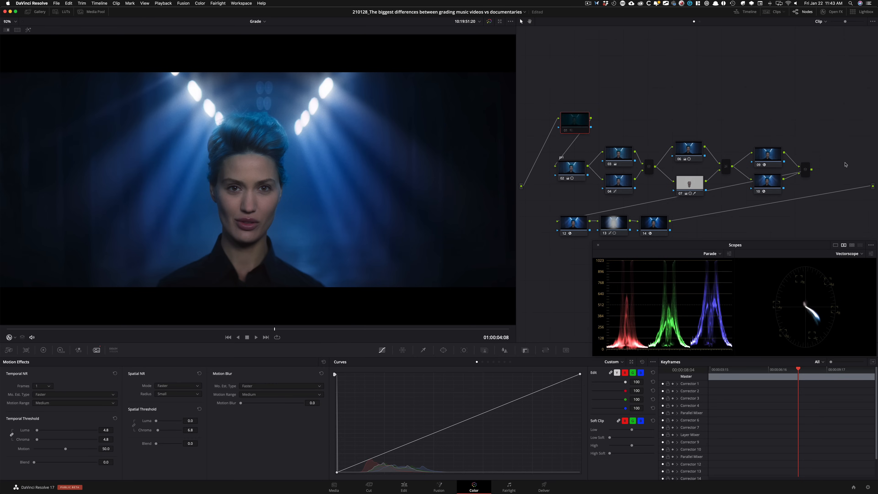
pyautogui.click(574, 122)
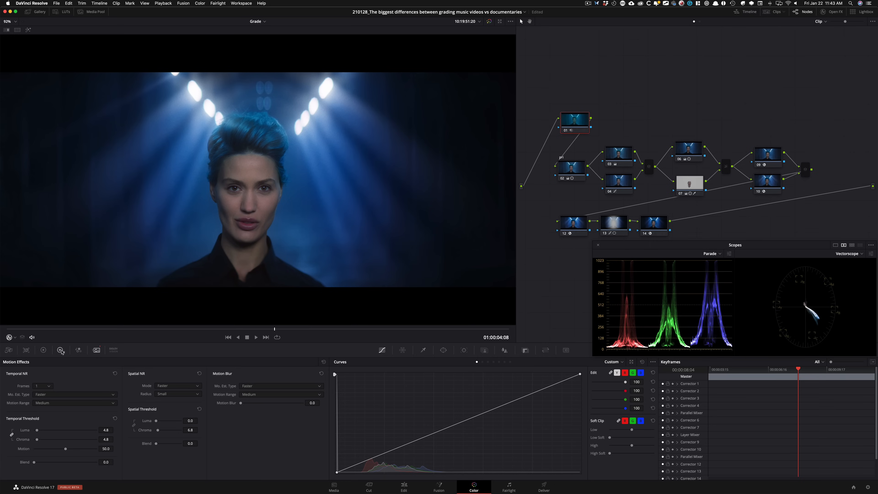
pyautogui.click(43, 349)
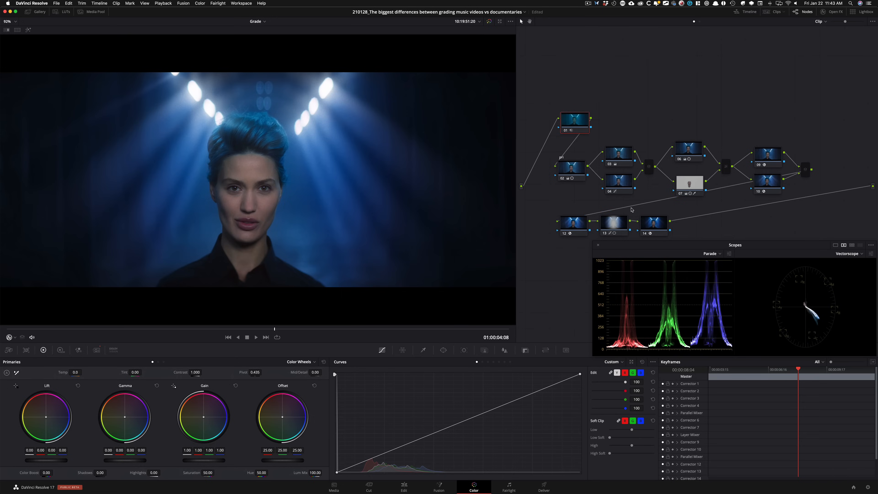